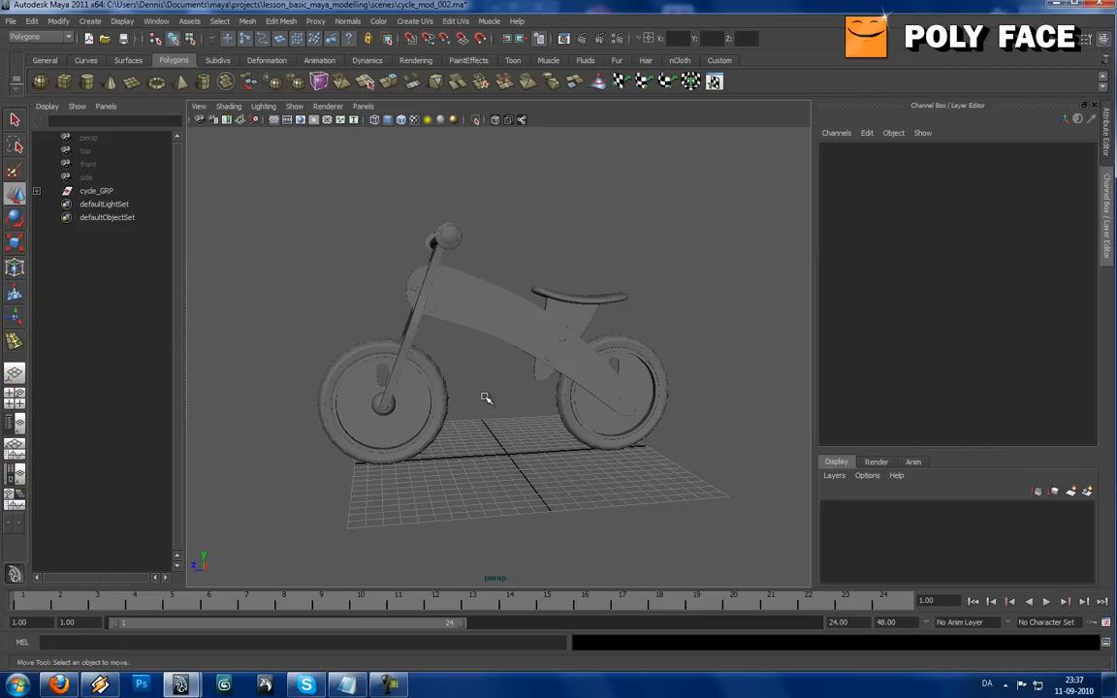
Orbit around the balance bike to a side view and enable Wireframe on Shaded.
{"action": "left_click_drag", "start_coordinate": [485, 398], "coordinate": [515, 378]}
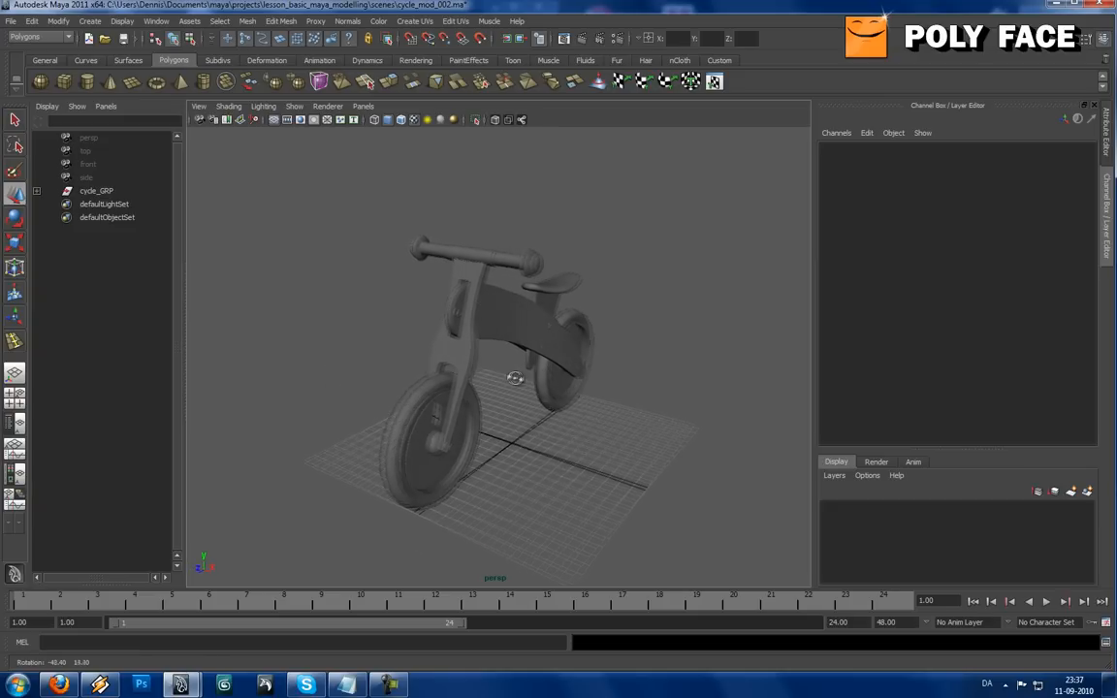
{"action": "left_click_drag", "start_coordinate": [514, 379], "coordinate": [544, 381]}
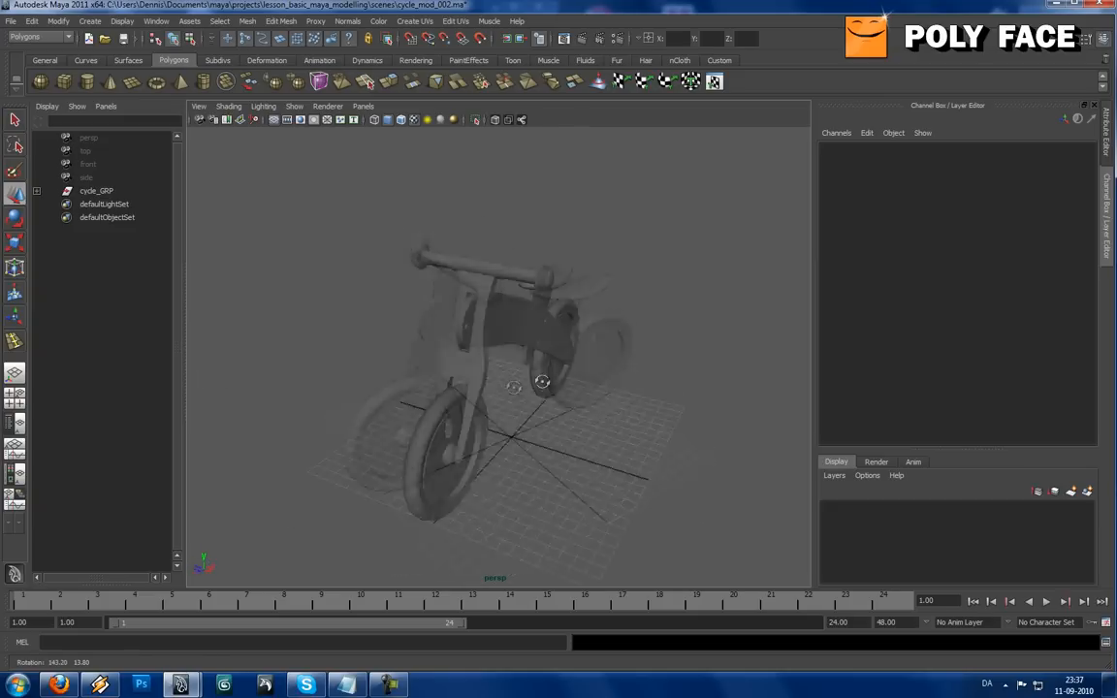
{"action": "left_click_drag", "start_coordinate": [543, 383], "coordinate": [429, 398]}
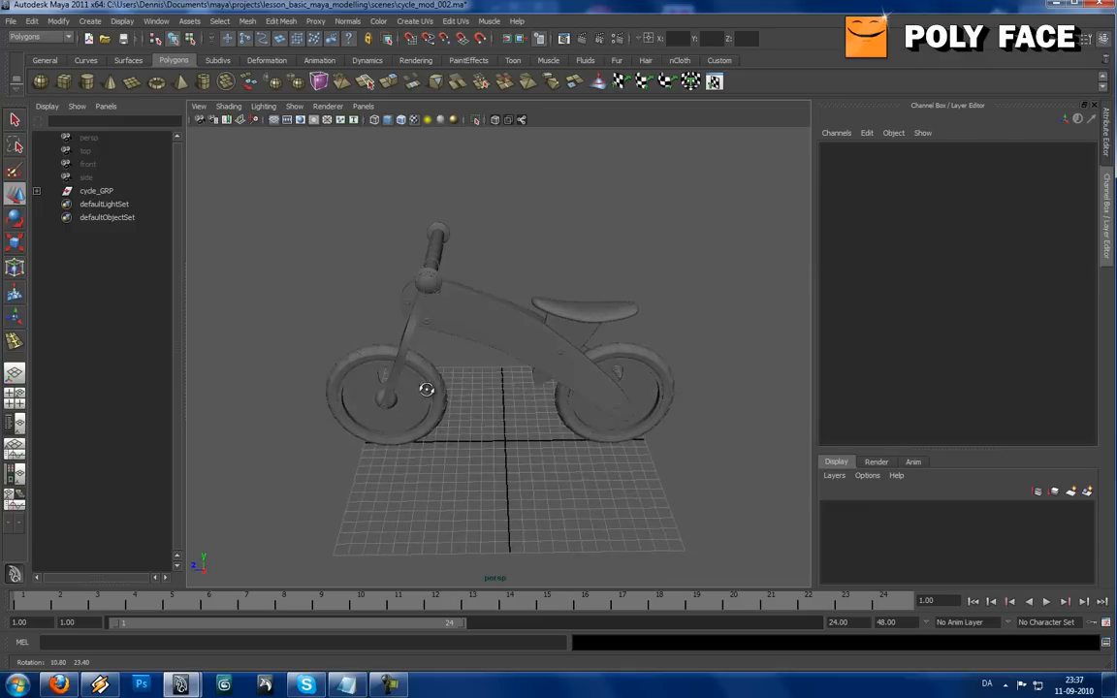
{"action": "left_click_drag", "start_coordinate": [426, 389], "coordinate": [505, 379]}
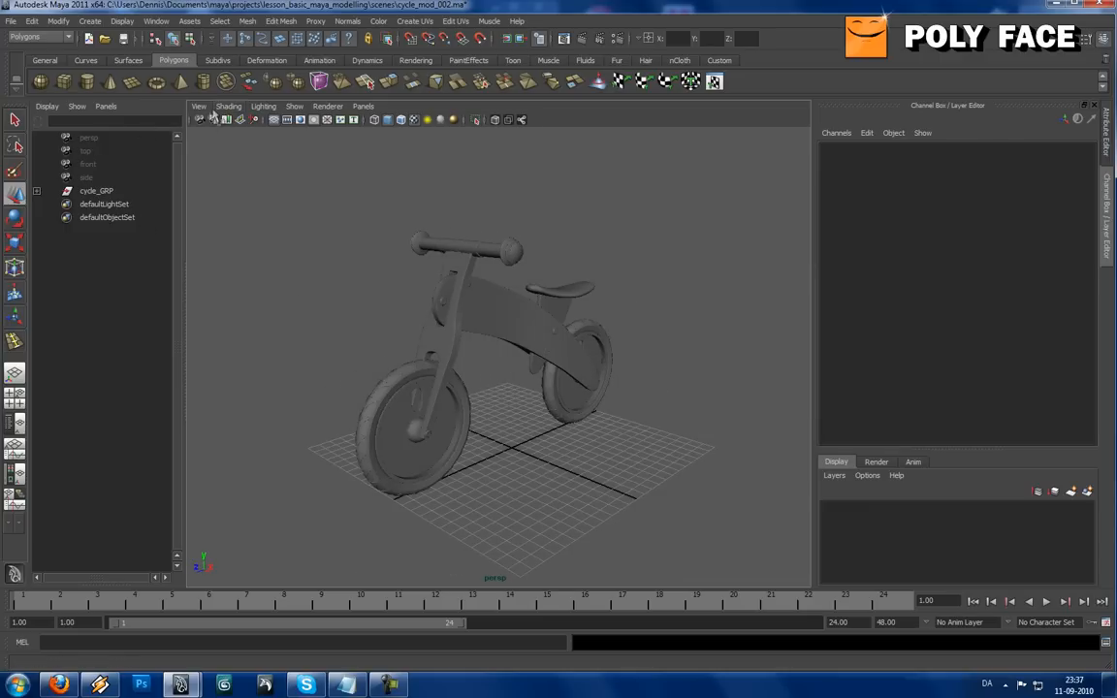
{"action": "left_click", "coordinate": [228, 106]}
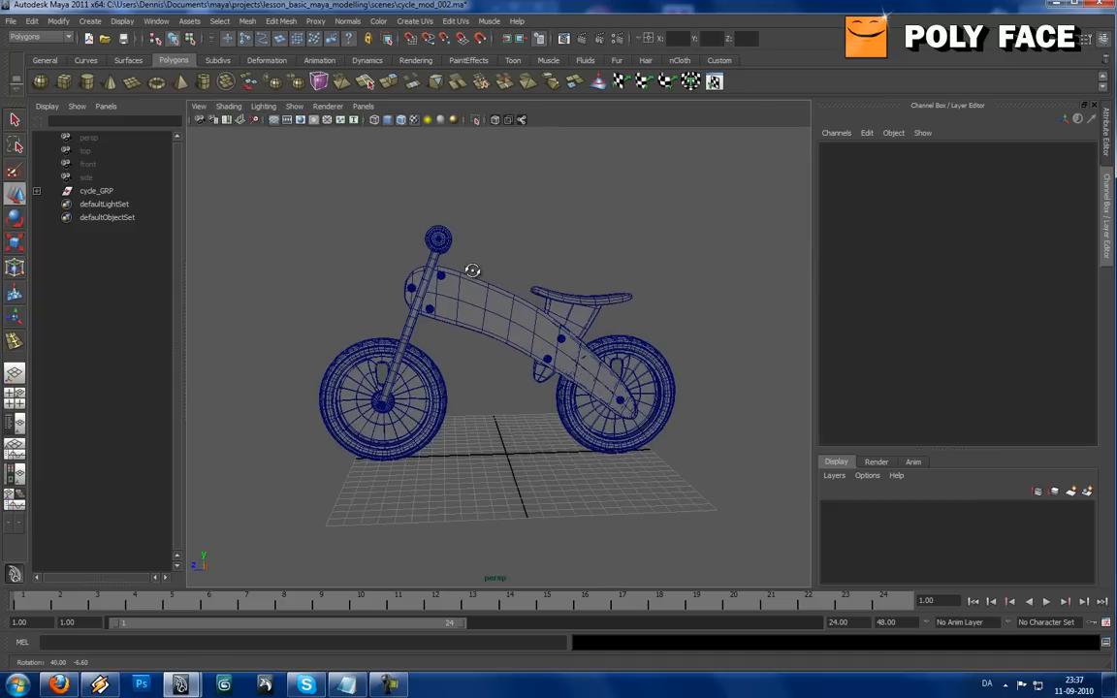
Orbit and zoom in on the bike frame's mesh, then turn Wireframe on Shaded off.
{"action": "left_click_drag", "start_coordinate": [472, 272], "coordinate": [422, 291]}
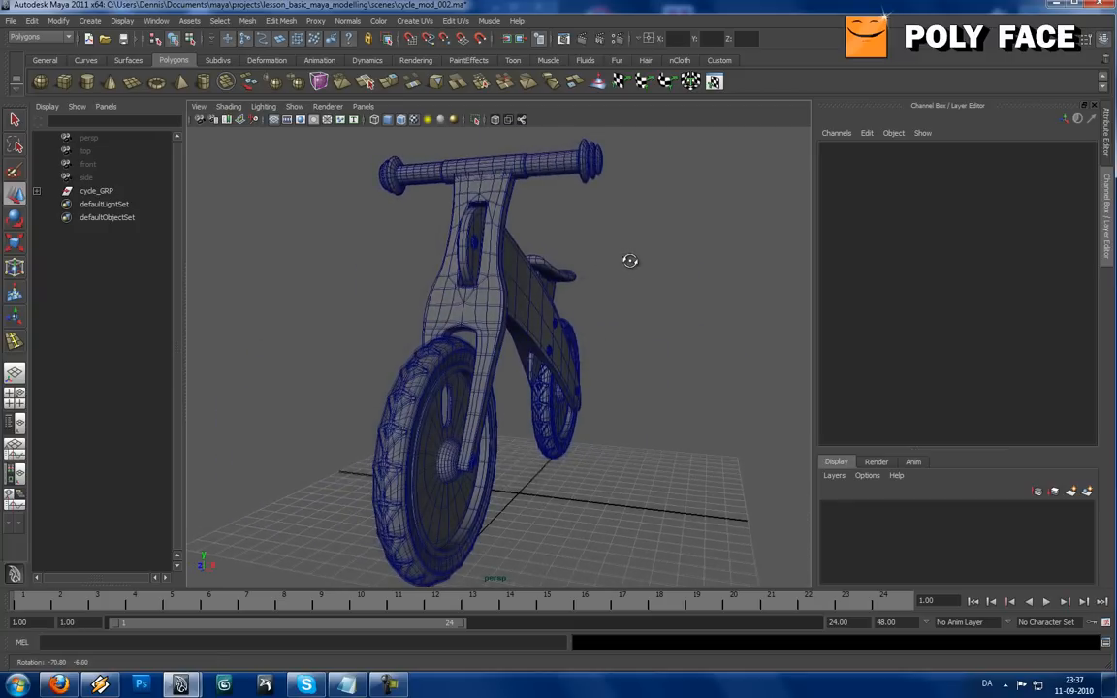
{"action": "left_click_drag", "start_coordinate": [630, 260], "coordinate": [569, 321]}
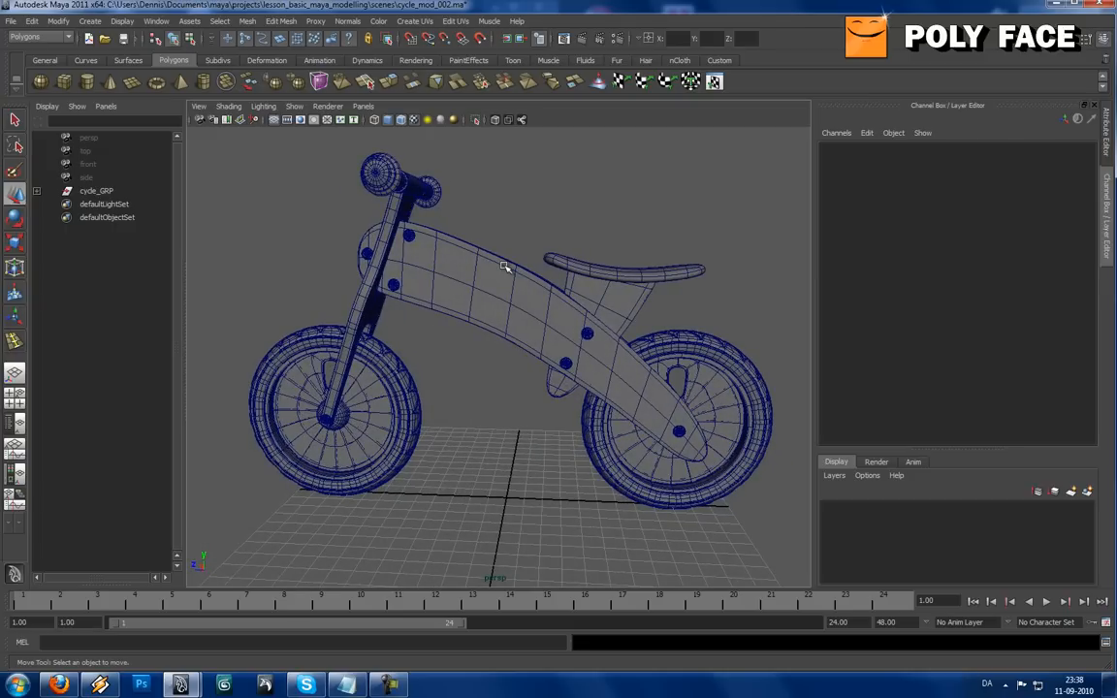
{"action": "mouse_move", "coordinate": [432, 290]}
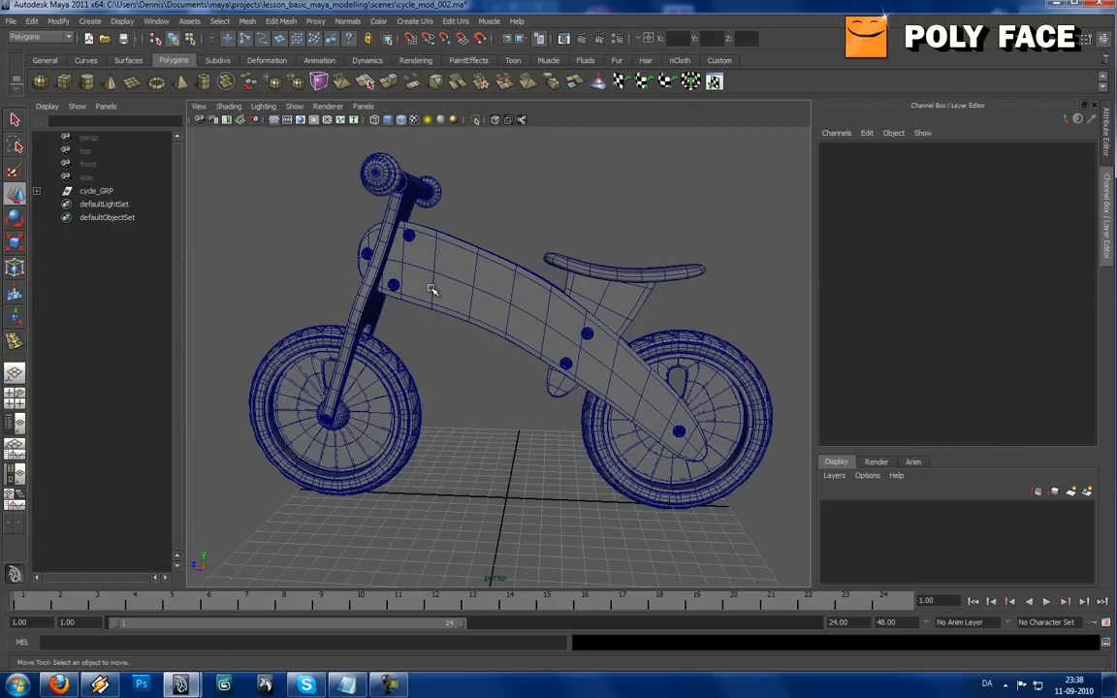
{"action": "left_click_drag", "start_coordinate": [432, 291], "coordinate": [650, 298]}
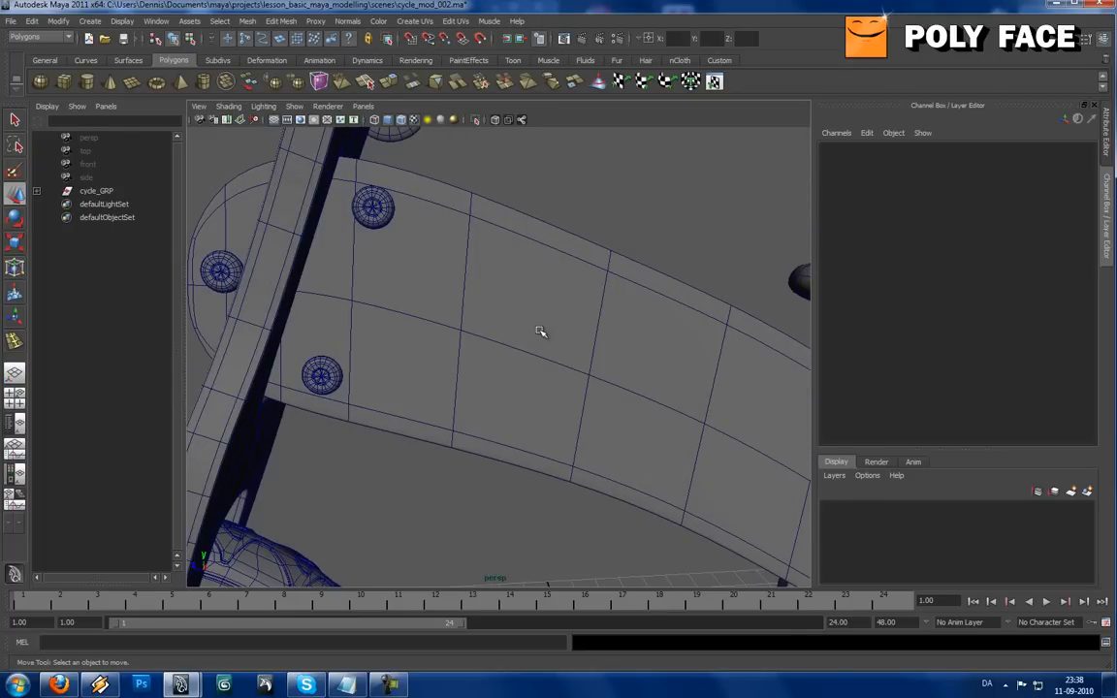
{"action": "mouse_move", "coordinate": [270, 133]}
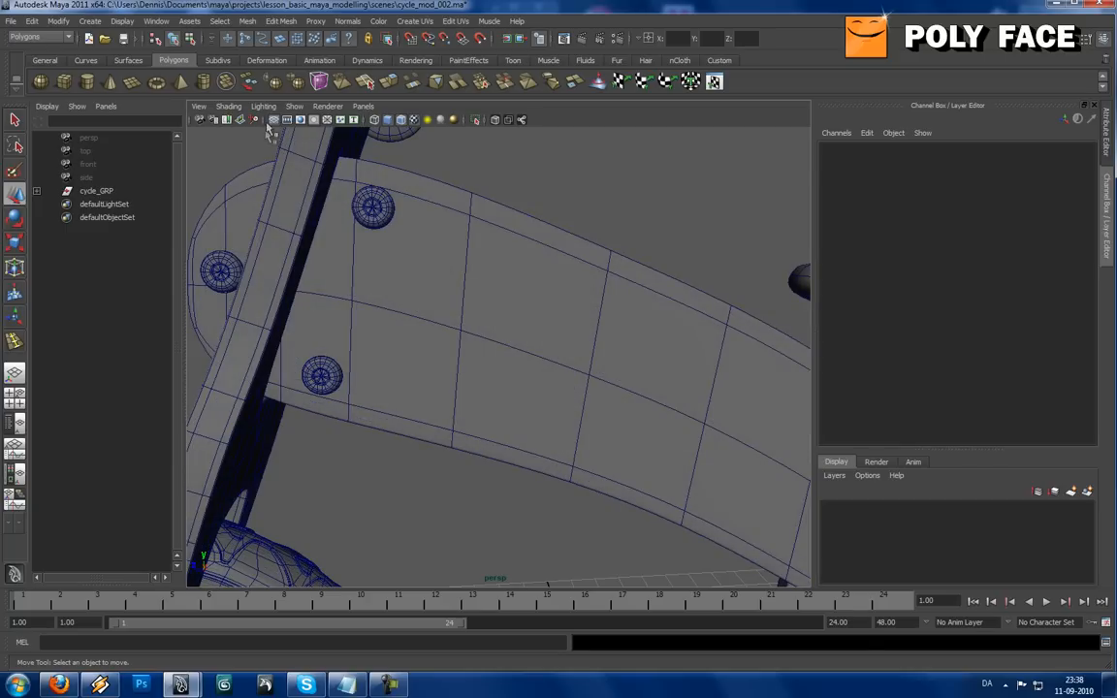
{"action": "left_click", "coordinate": [228, 106]}
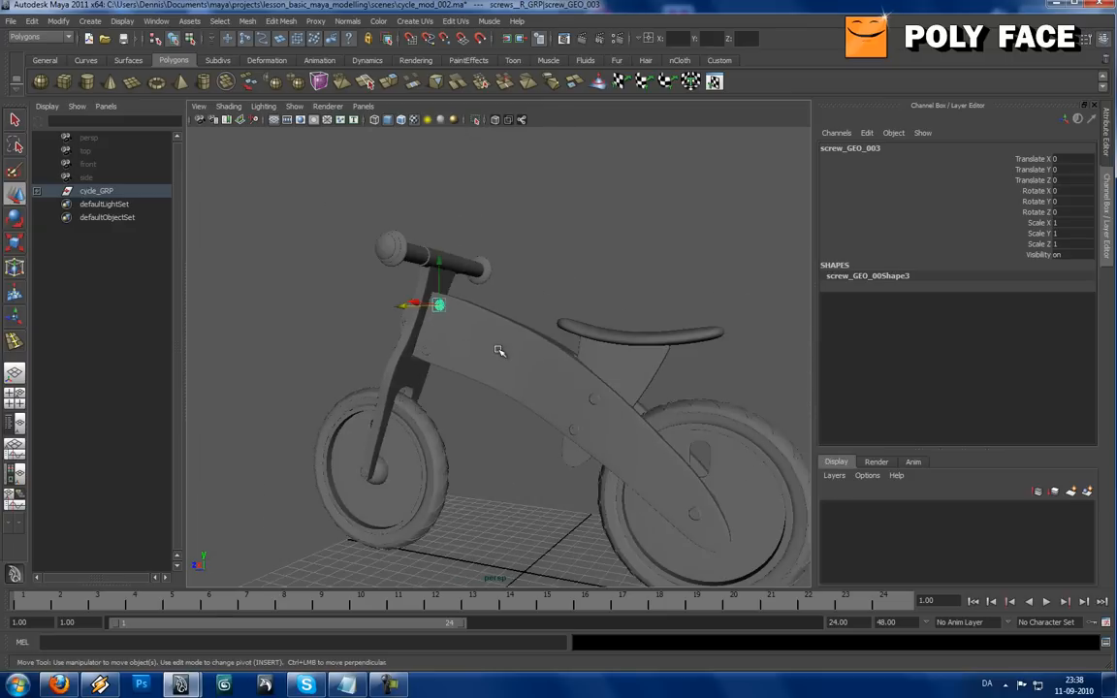
{"action": "left_click_drag", "start_coordinate": [500, 349], "coordinate": [517, 337]}
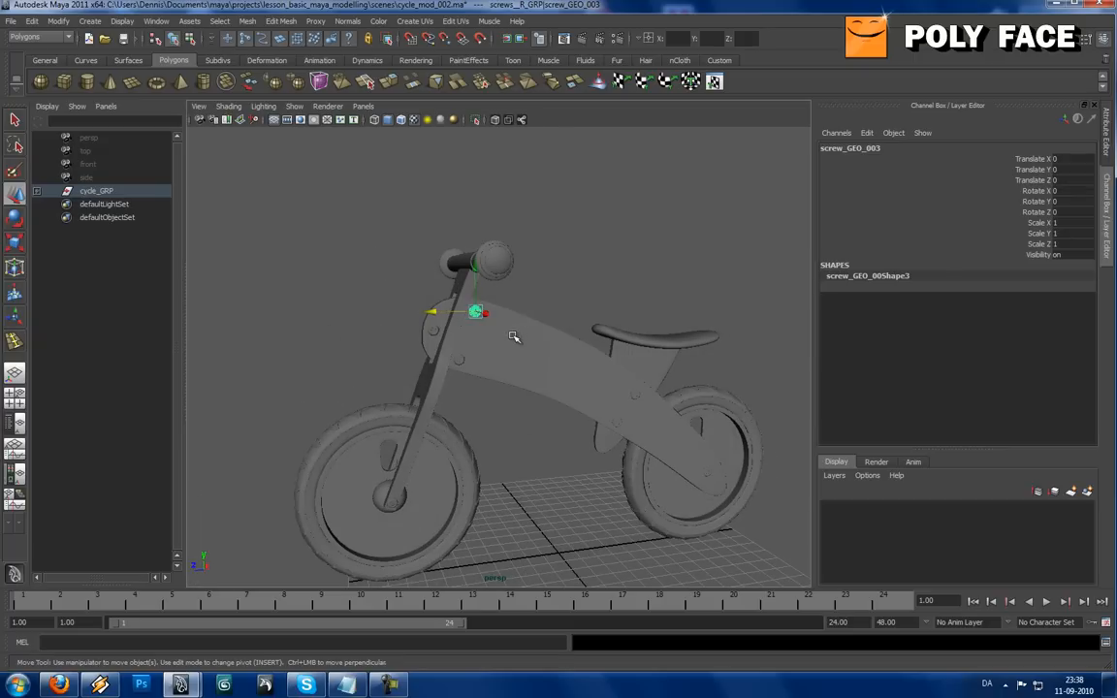
{"action": "left_click_drag", "start_coordinate": [514, 337], "coordinate": [524, 404]}
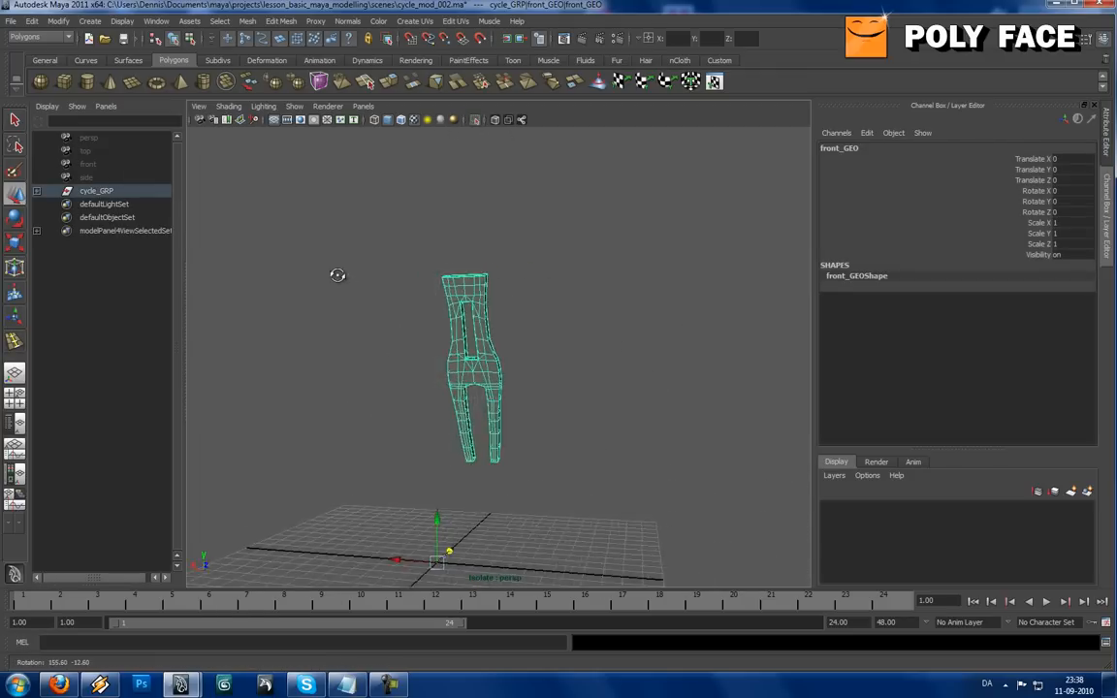
Orbit around the isolated front fork to inspect it.
{"action": "left_click_drag", "start_coordinate": [338, 276], "coordinate": [573, 306]}
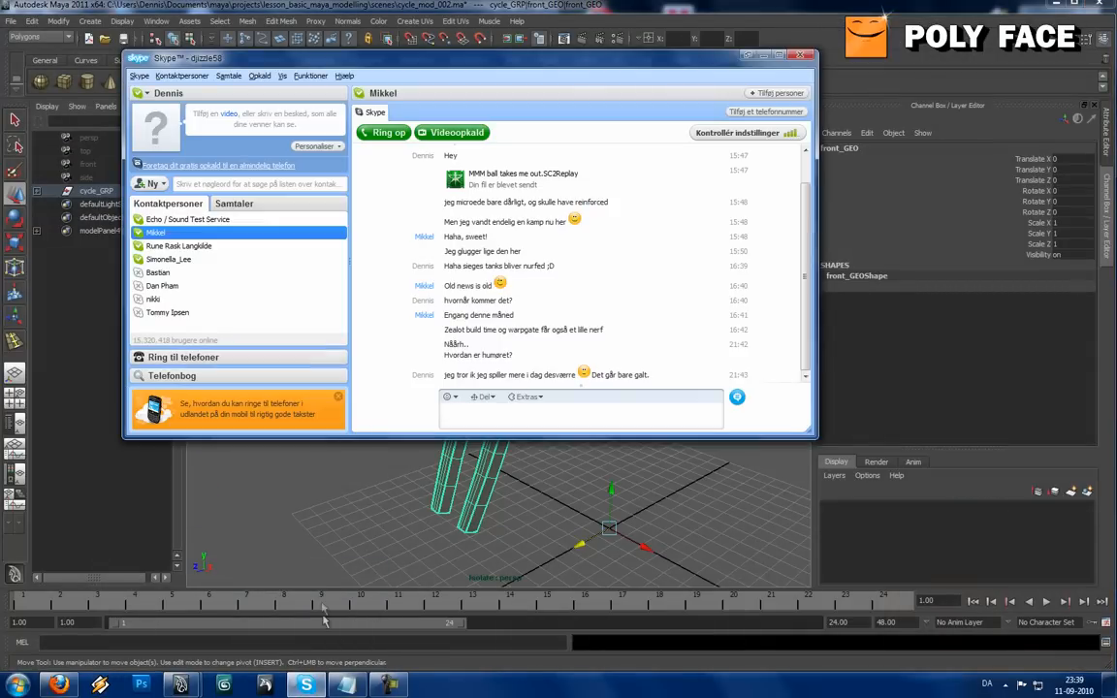
Quit Skype using Afslut Skype from its taskbar icon menu.
{"action": "right_click", "coordinate": [305, 685]}
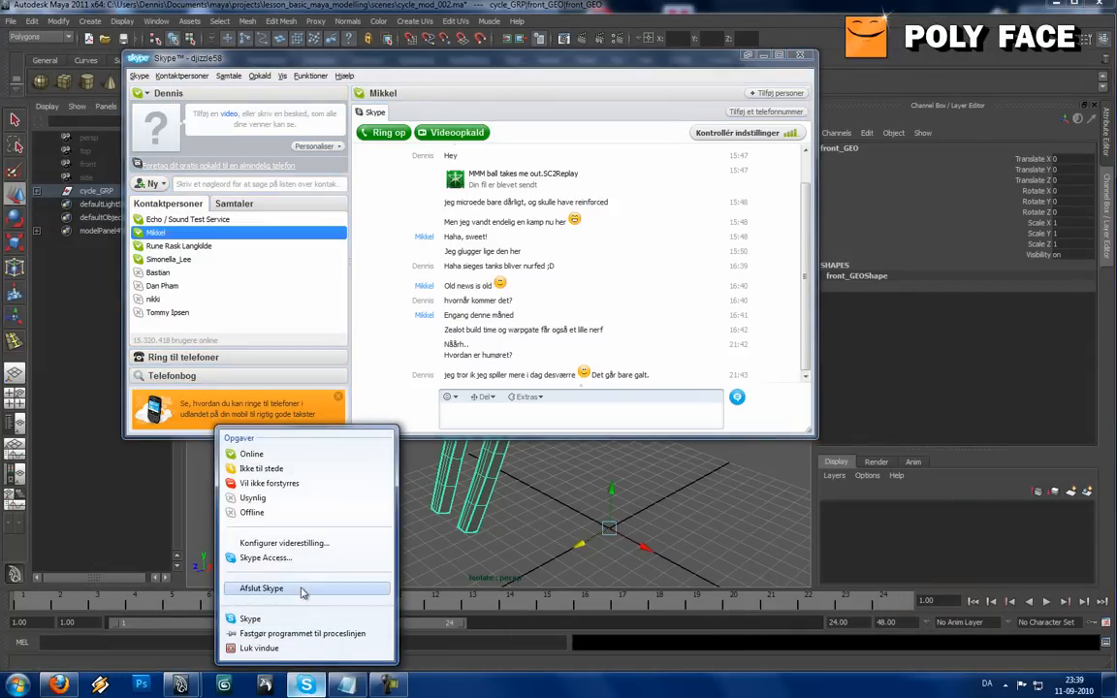
{"action": "left_click", "coordinate": [261, 588]}
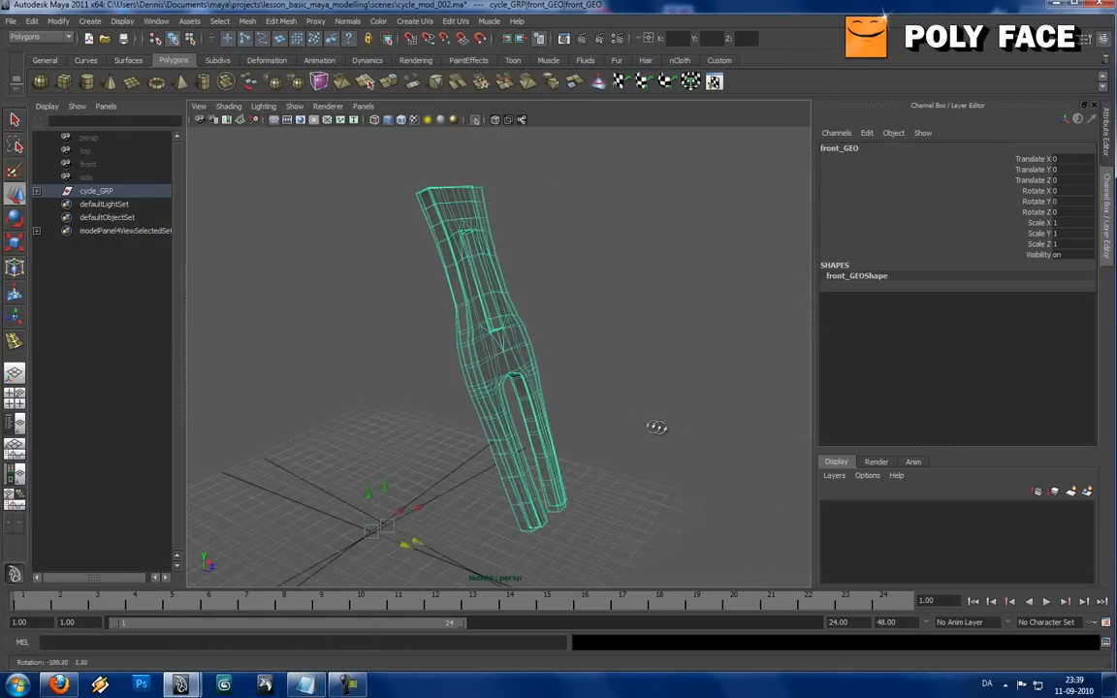
Orbit around the isolated front fork and bring up the Window menu.
{"action": "left_click_drag", "start_coordinate": [658, 427], "coordinate": [823, 415]}
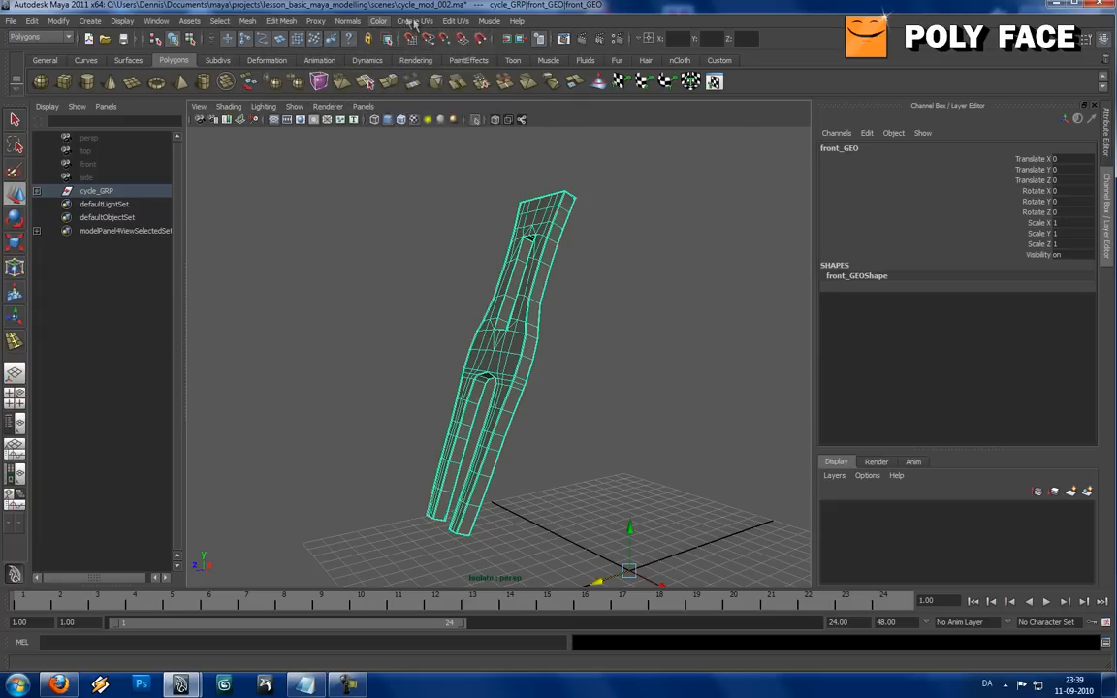
{"action": "left_click", "coordinate": [378, 20]}
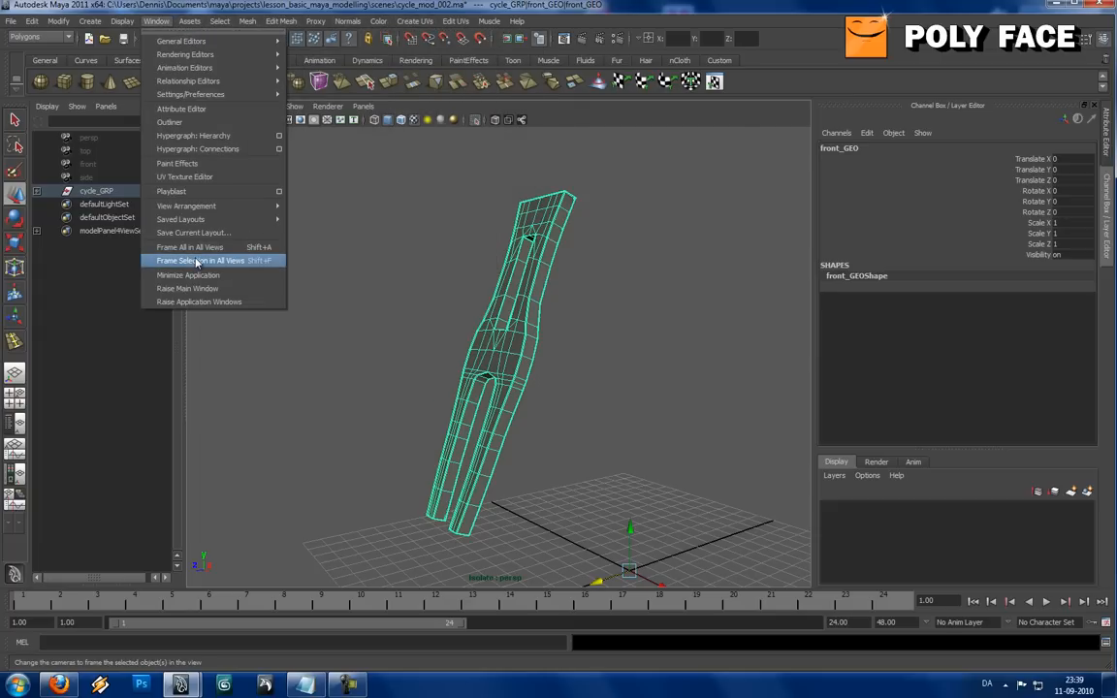
View the fork's overlapping UVs in the UV Texture Editor, then minimize it.
{"action": "left_click", "coordinate": [184, 176]}
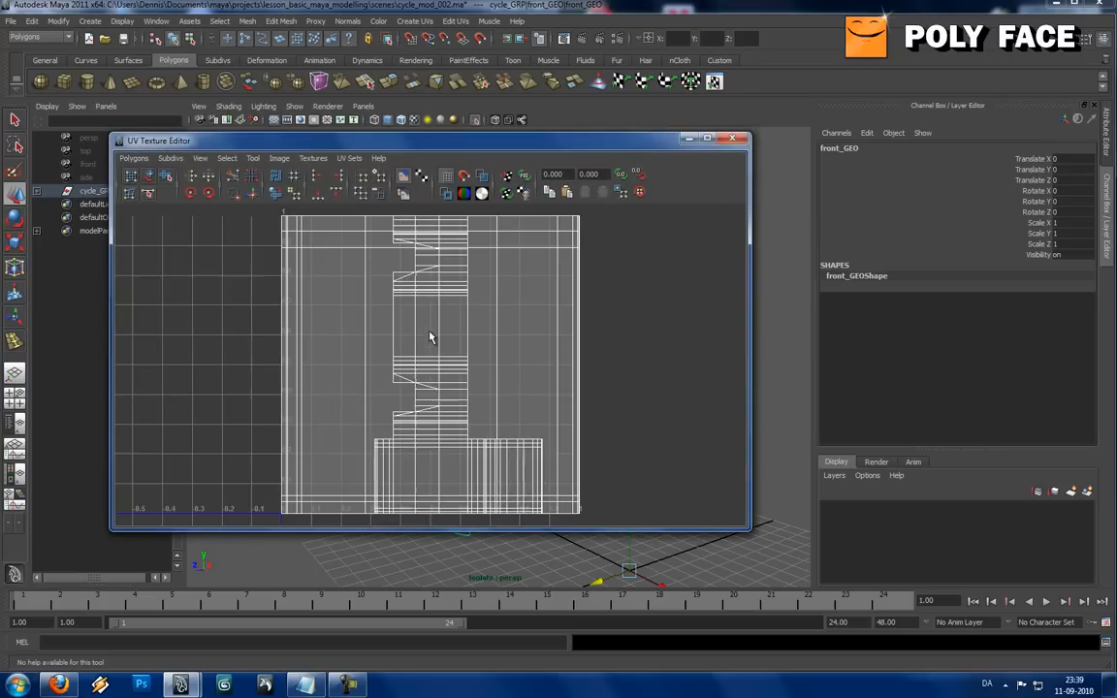
{"action": "mouse_move", "coordinate": [432, 376]}
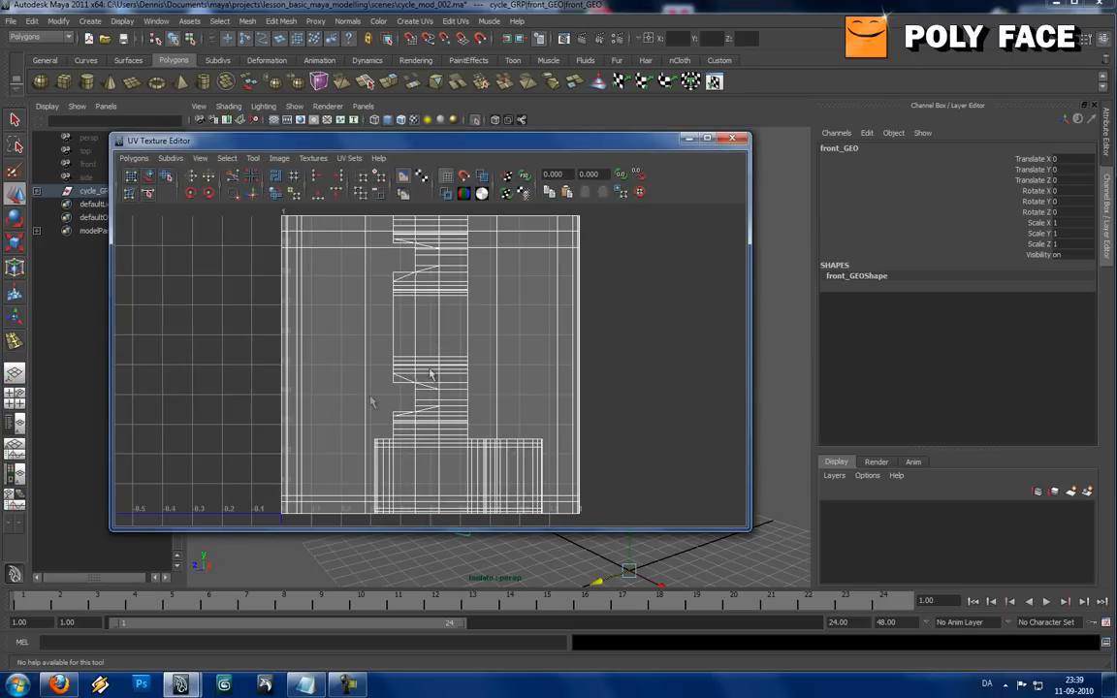
{"action": "mouse_move", "coordinate": [407, 325]}
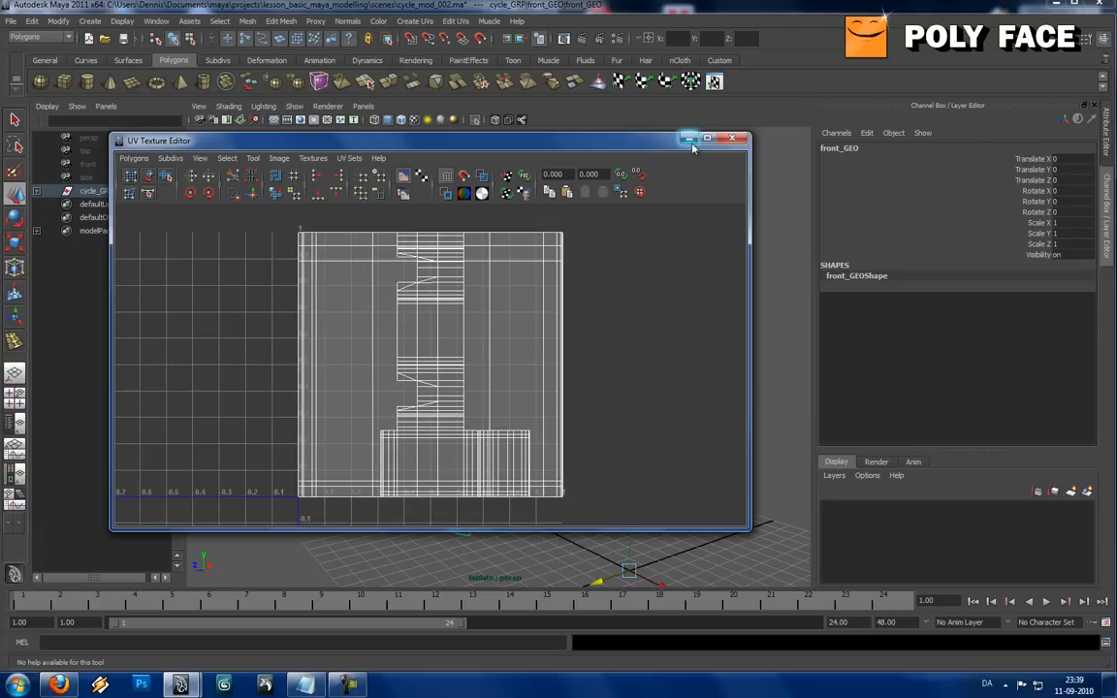
{"action": "left_click", "coordinate": [732, 140]}
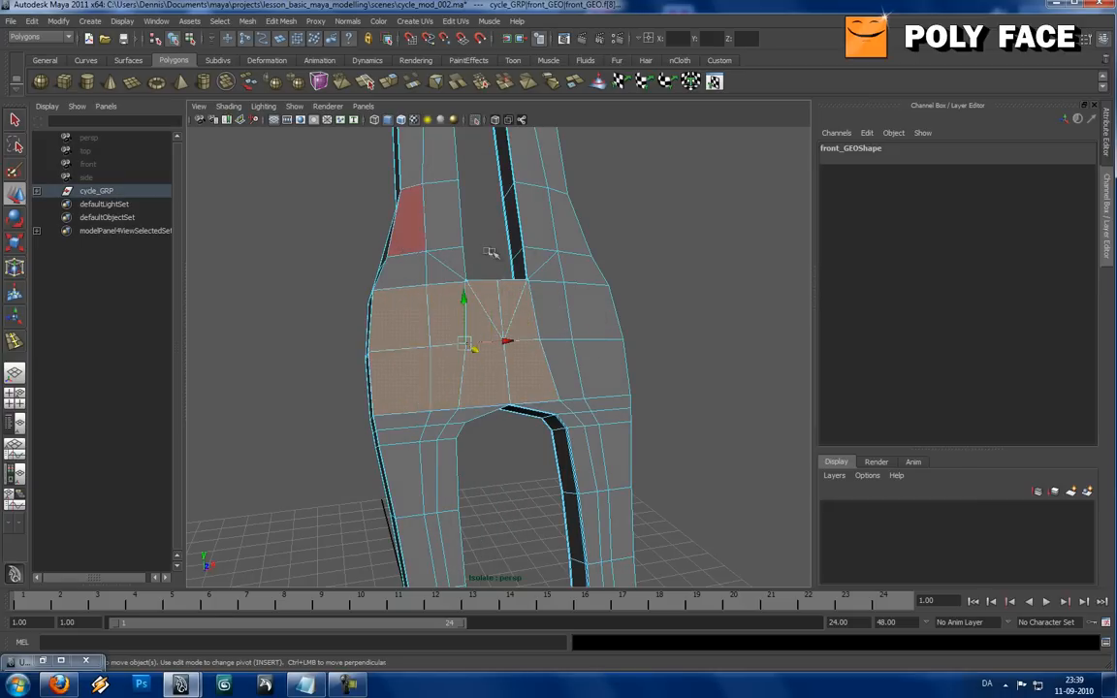
Select front_GEO and center its pivot with Modify > Center Pivot.
{"action": "left_click_drag", "start_coordinate": [495, 252], "coordinate": [291, 258]}
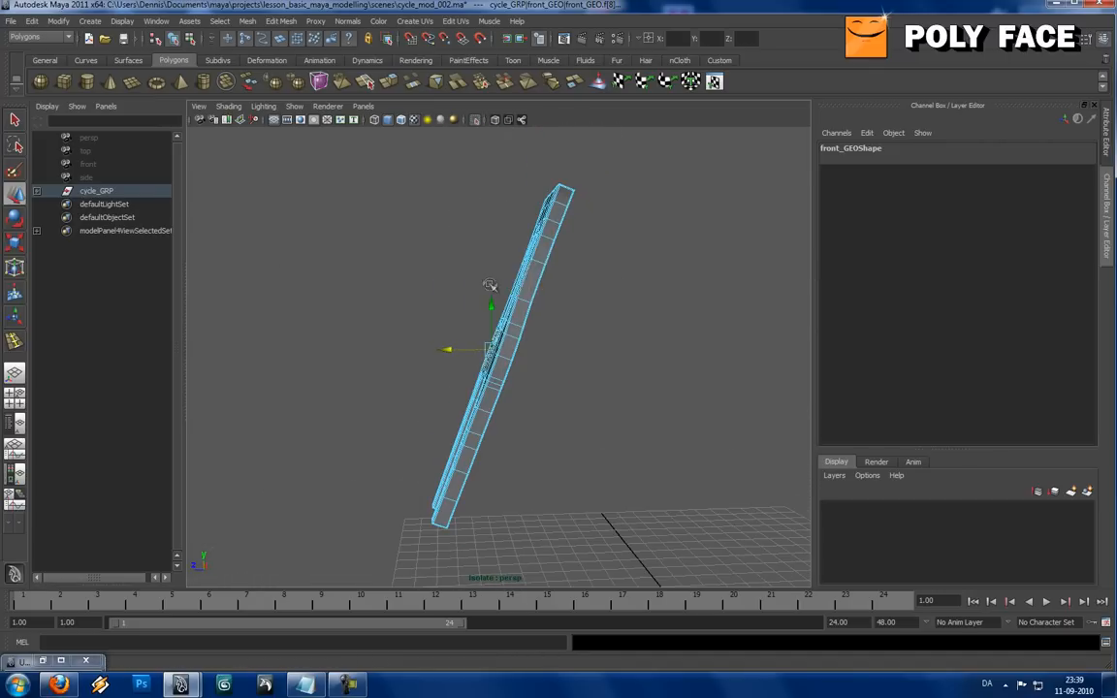
{"action": "left_click", "coordinate": [523, 281]}
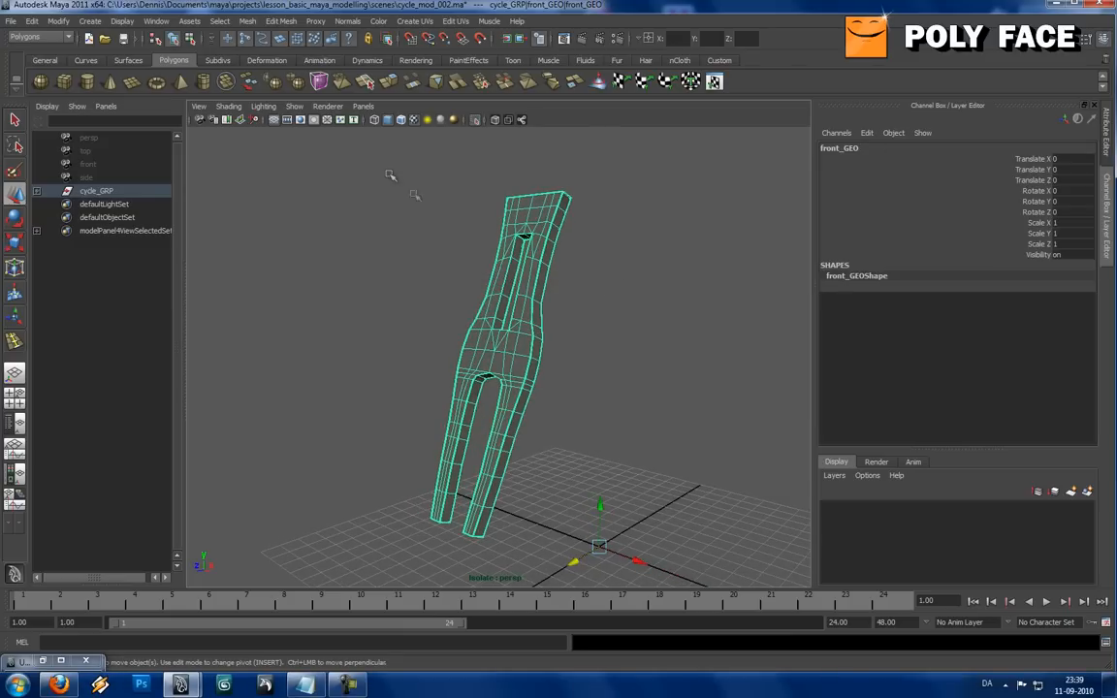
{"action": "left_click", "coordinate": [58, 21]}
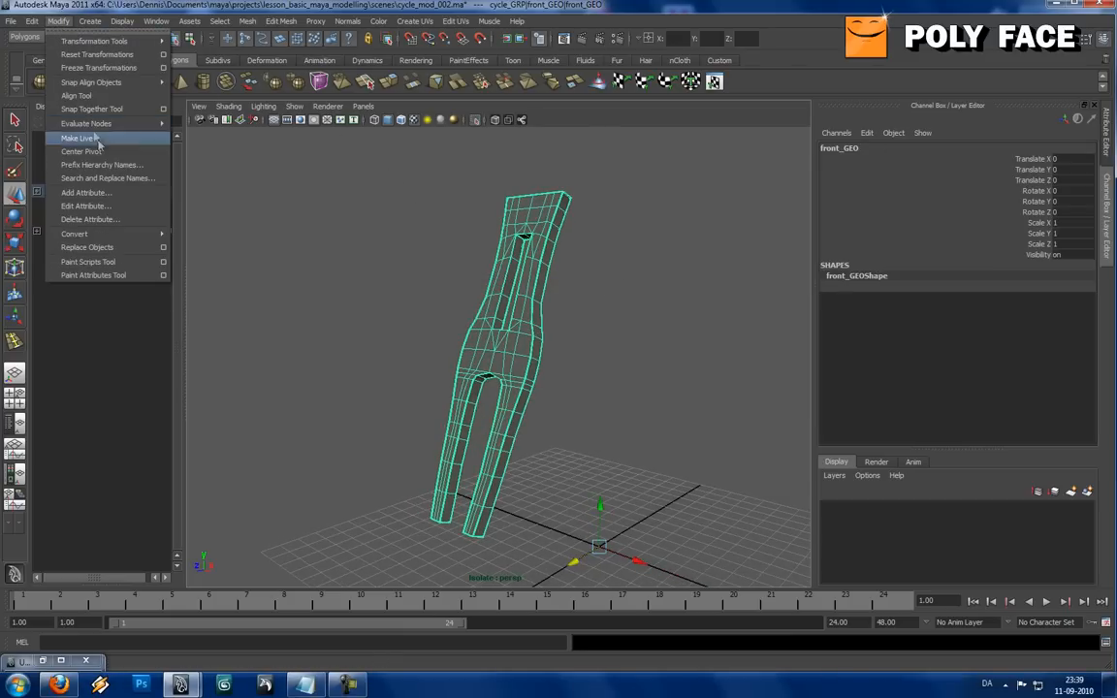
{"action": "left_click", "coordinate": [77, 138]}
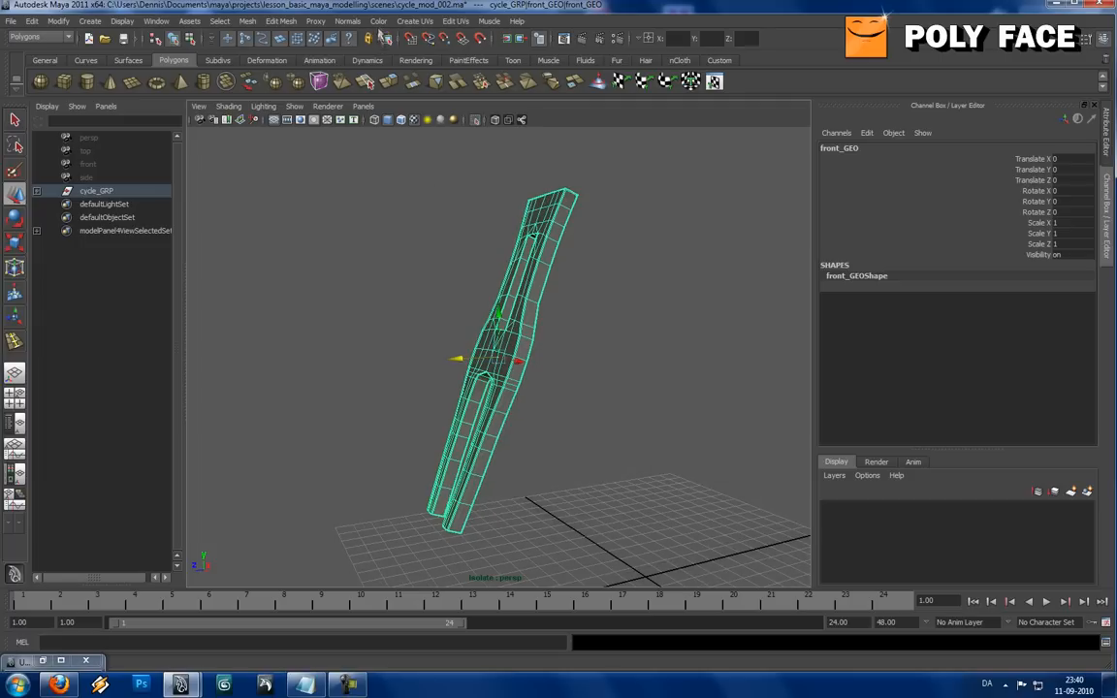
Apply Create UVs > Automatic Mapping to front_GEO.
{"action": "left_click", "coordinate": [415, 20]}
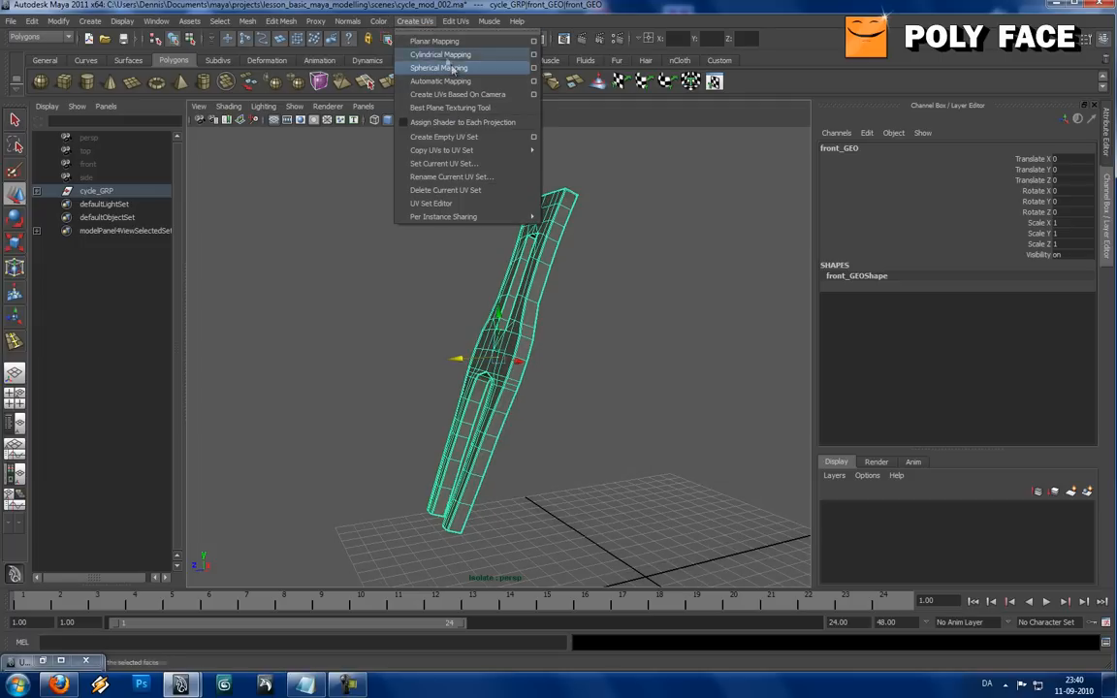
{"action": "mouse_move", "coordinate": [459, 80]}
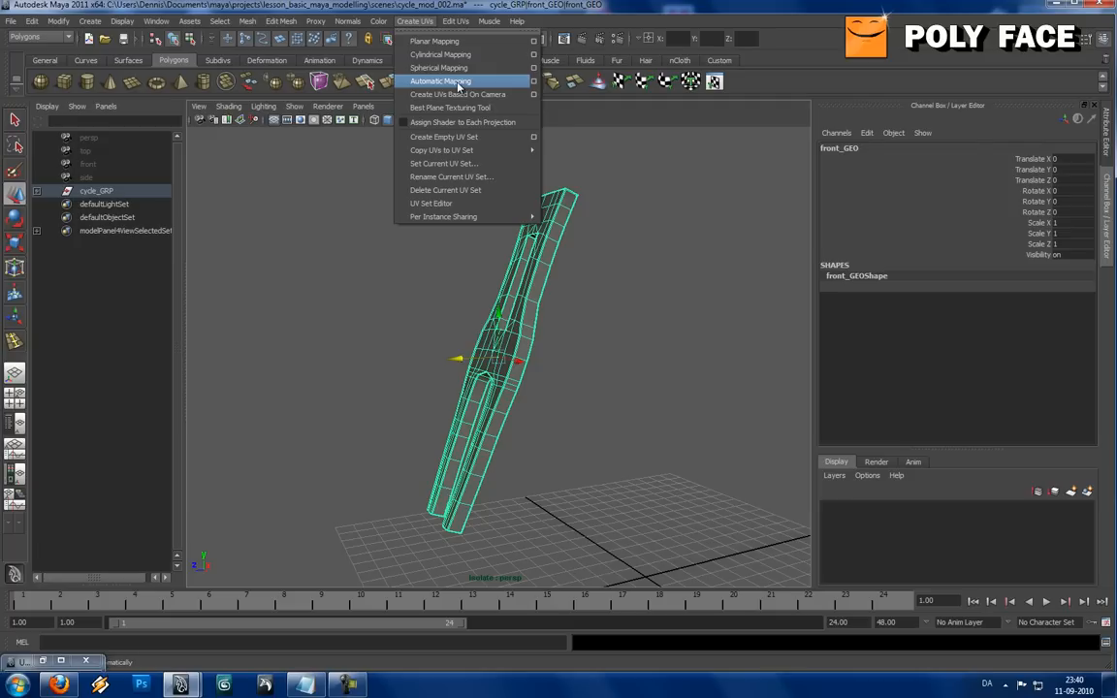
{"action": "left_click", "coordinate": [442, 81]}
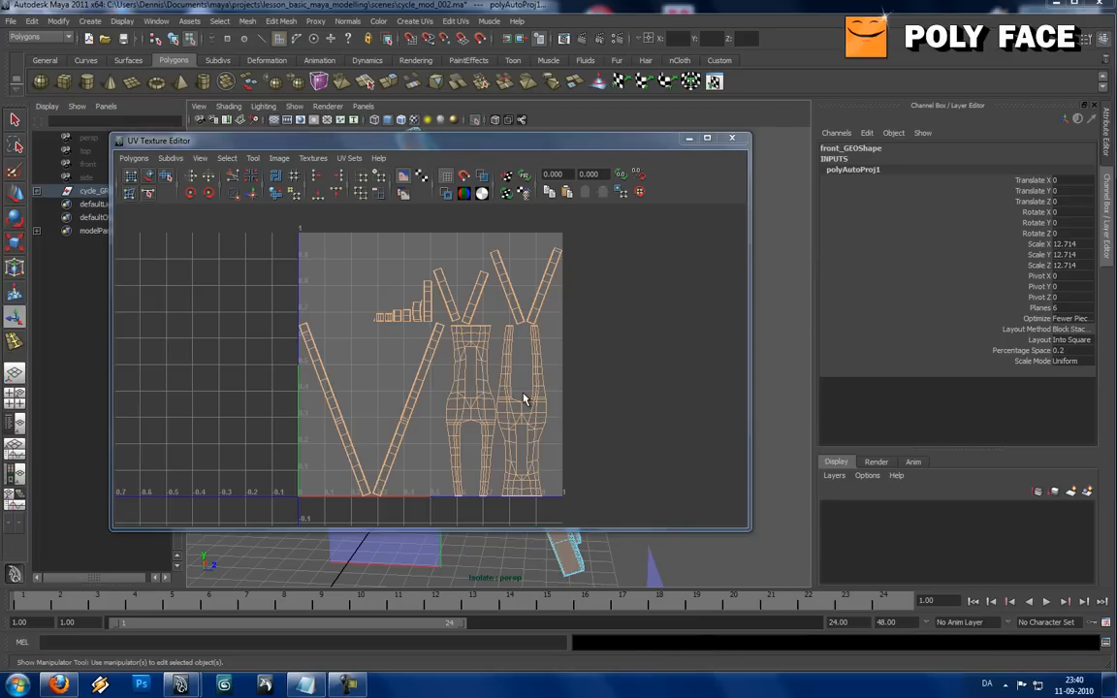
Switch the UV Texture Editor to edge selection for the left fork shell's borders.
{"action": "right_click", "coordinate": [503, 366]}
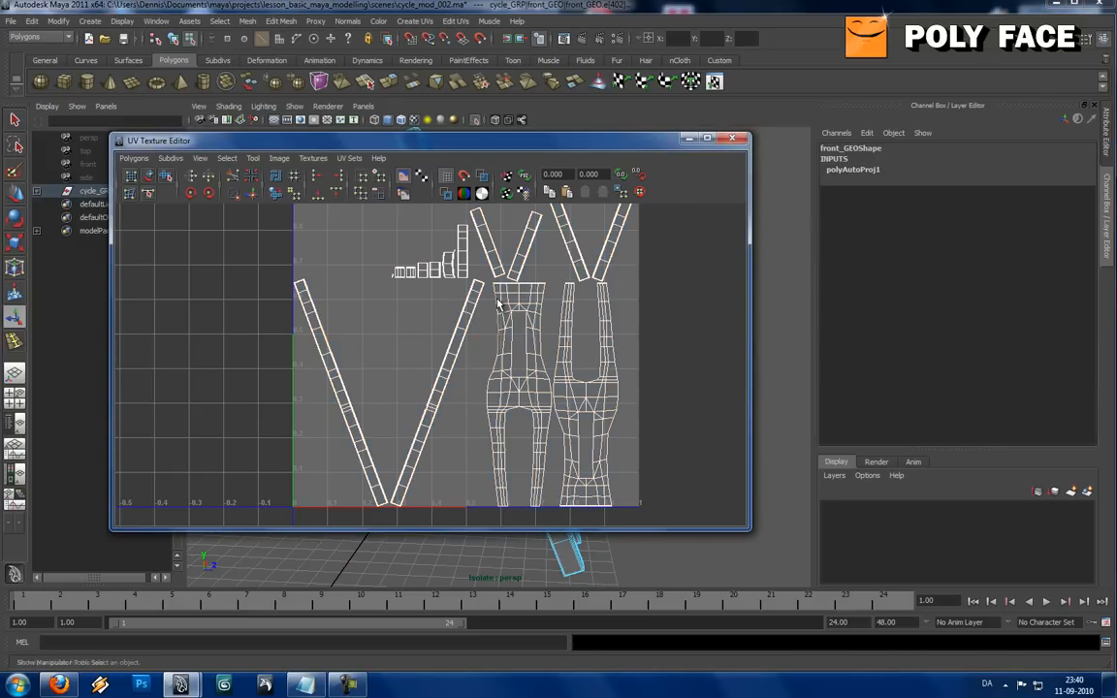
{"action": "mouse_move", "coordinate": [500, 315]}
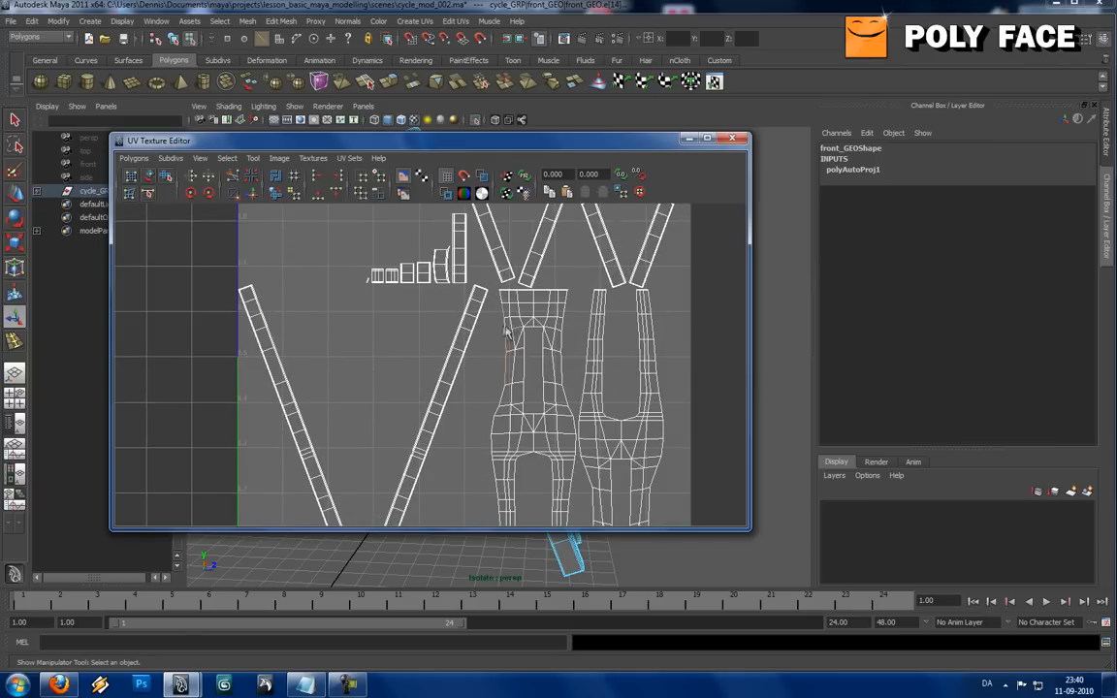
{"action": "mouse_move", "coordinate": [510, 330]}
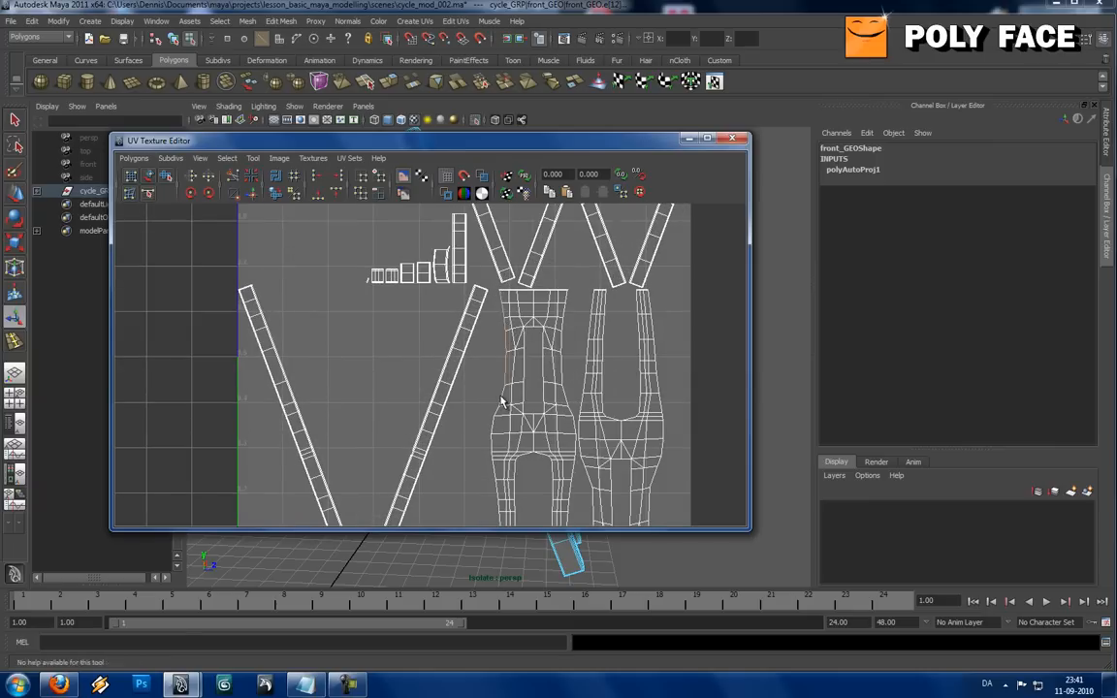
{"action": "mouse_move", "coordinate": [494, 445]}
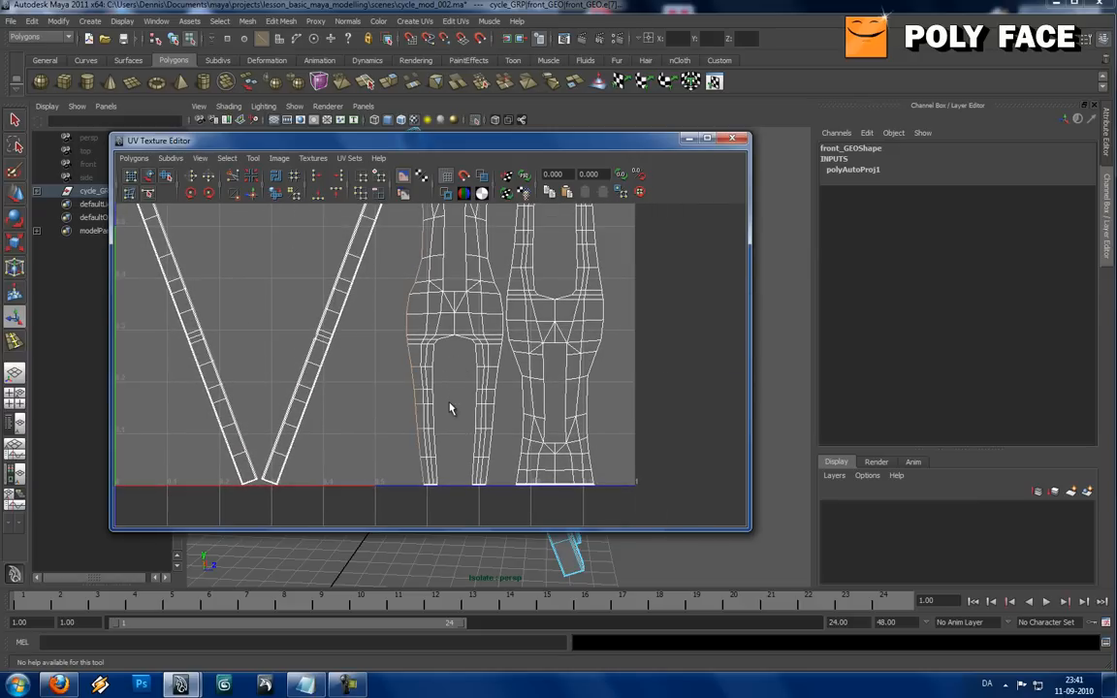
{"action": "left_click", "coordinate": [134, 158]}
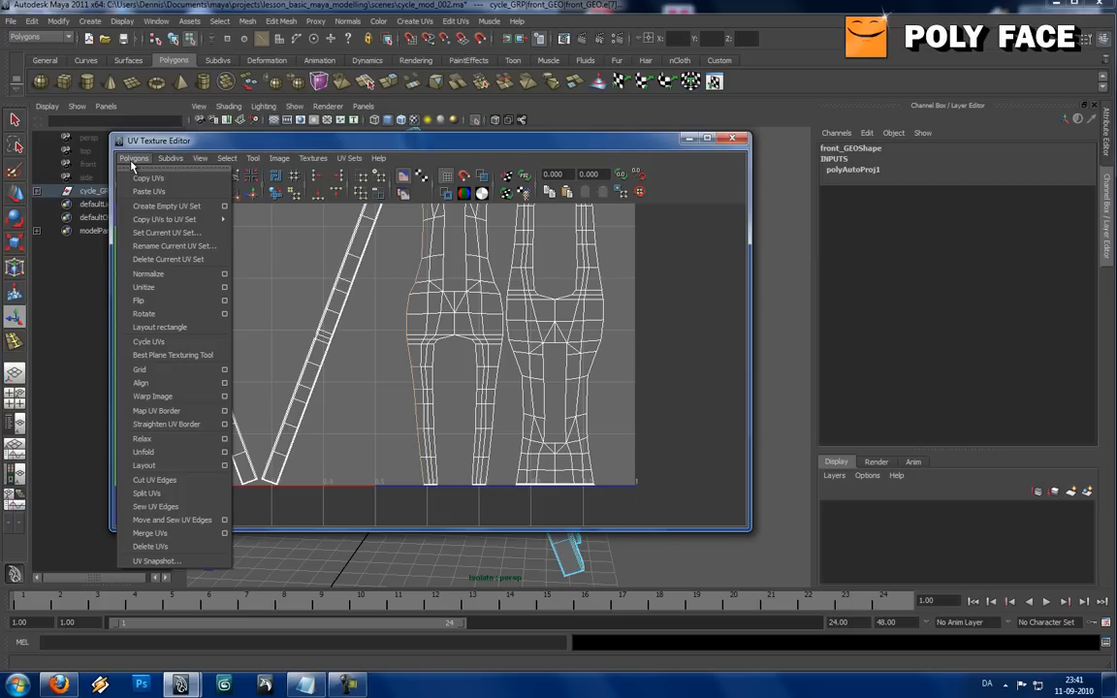
{"action": "mouse_move", "coordinate": [142, 438]}
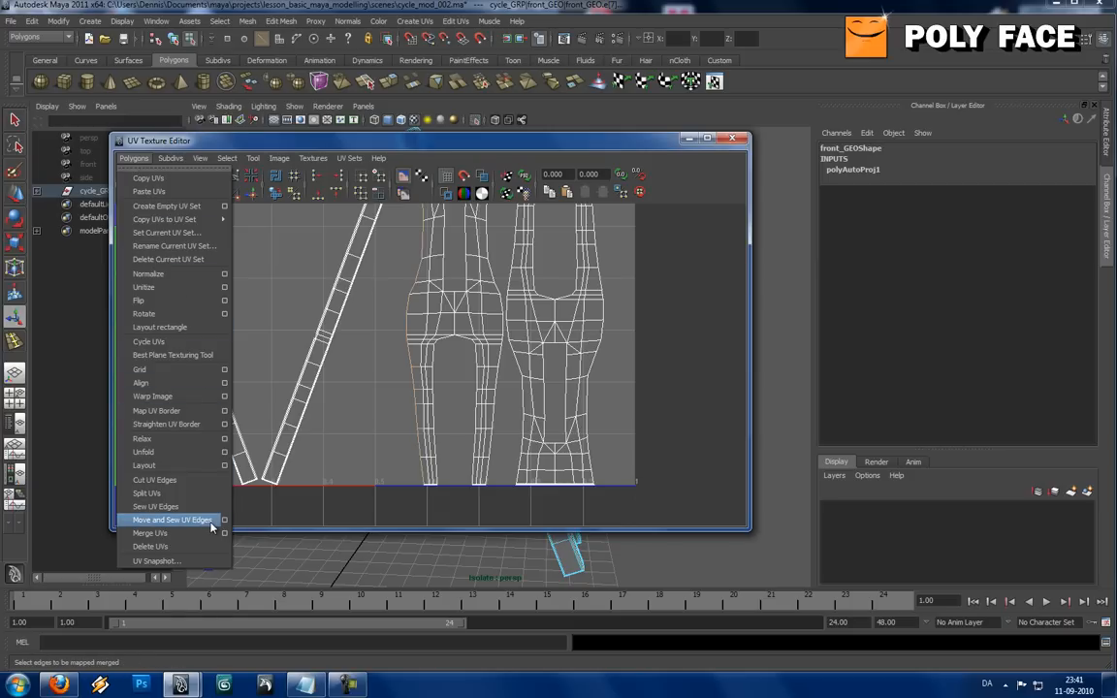
Run Move and Sew UV Edges to attach the long strip to the left fork shell.
{"action": "left_click", "coordinate": [172, 520]}
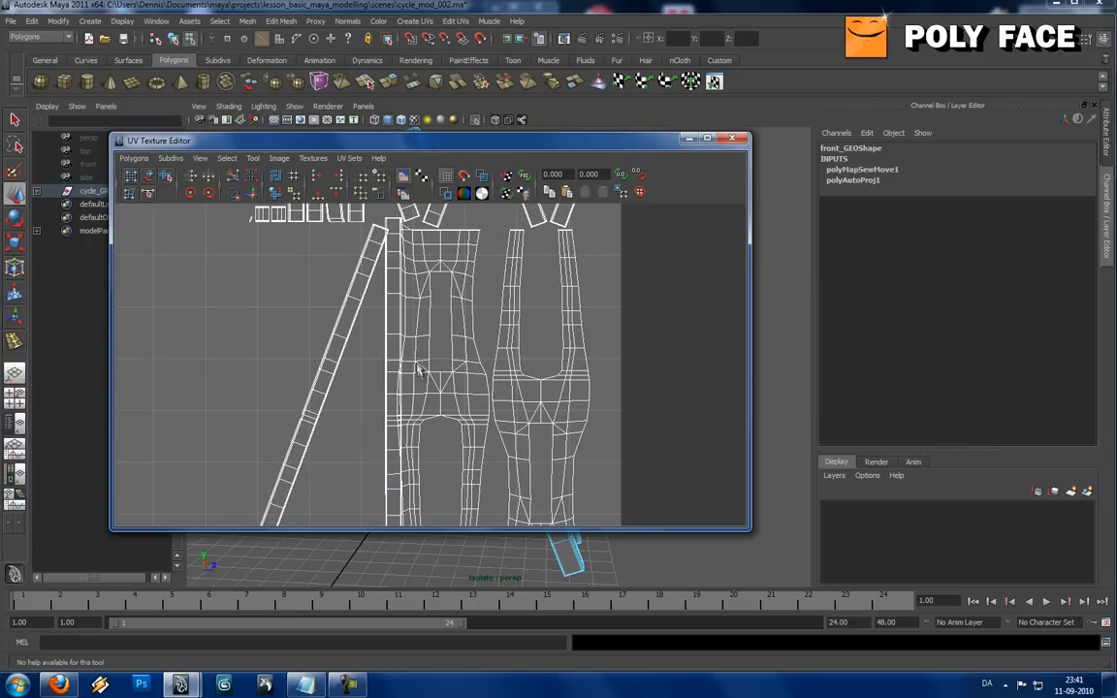
{"action": "mouse_move", "coordinate": [394, 367]}
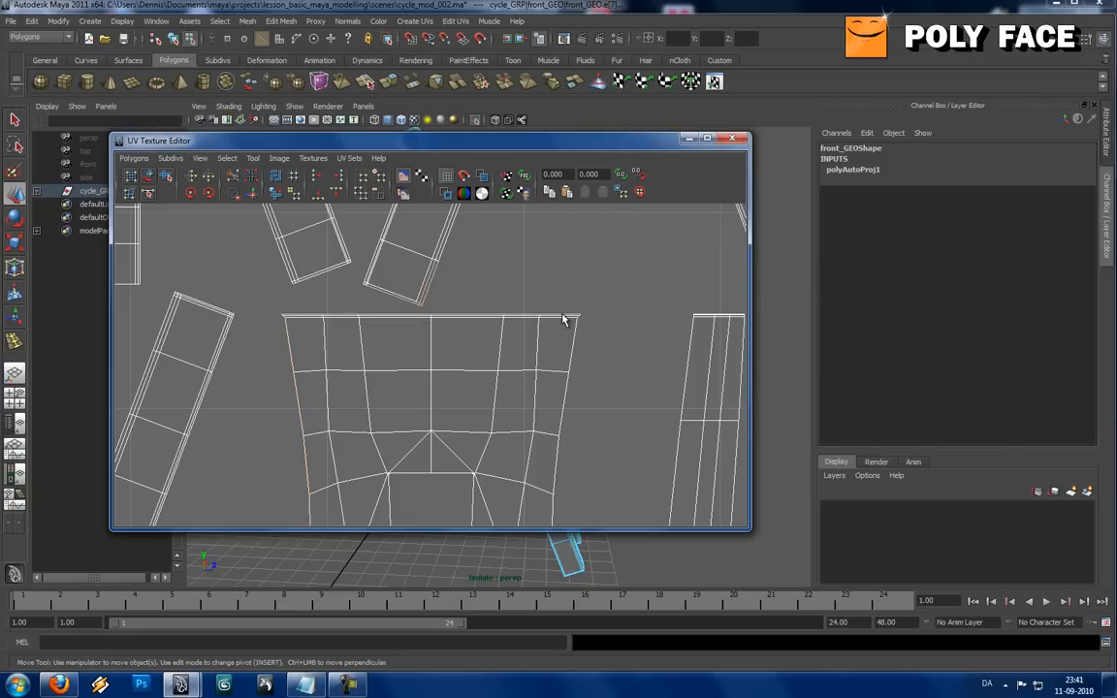
{"action": "mouse_move", "coordinate": [476, 270]}
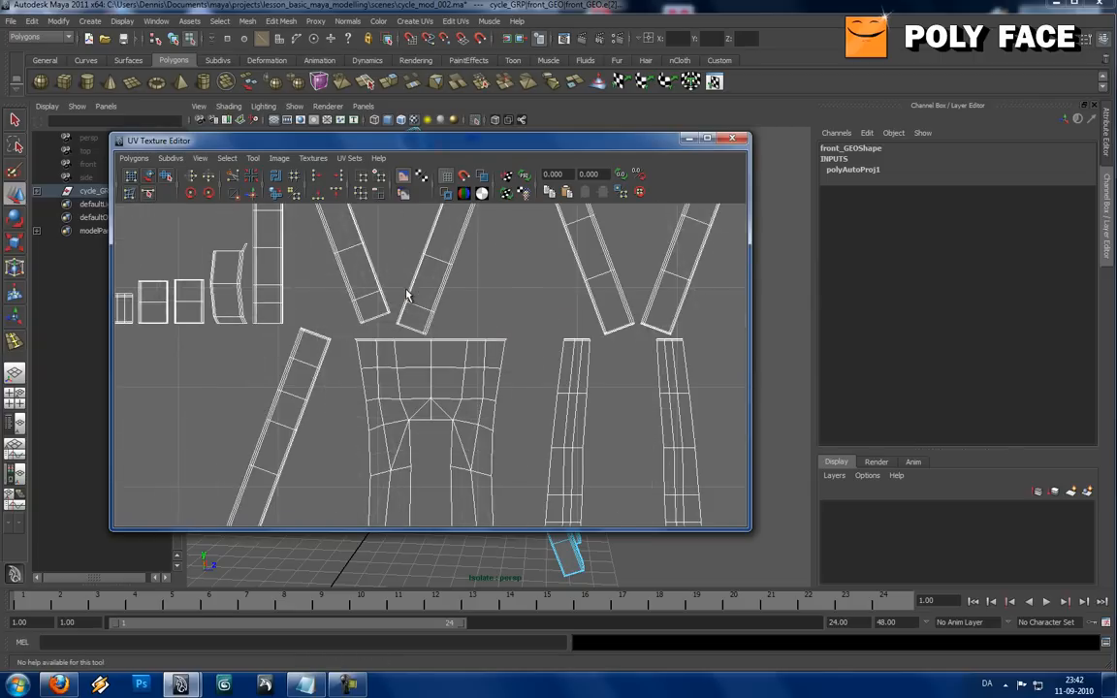
Sew the matching fork-top border edges with Move and Sew UV Edges to merge the two shells.
{"action": "left_click", "coordinate": [134, 158]}
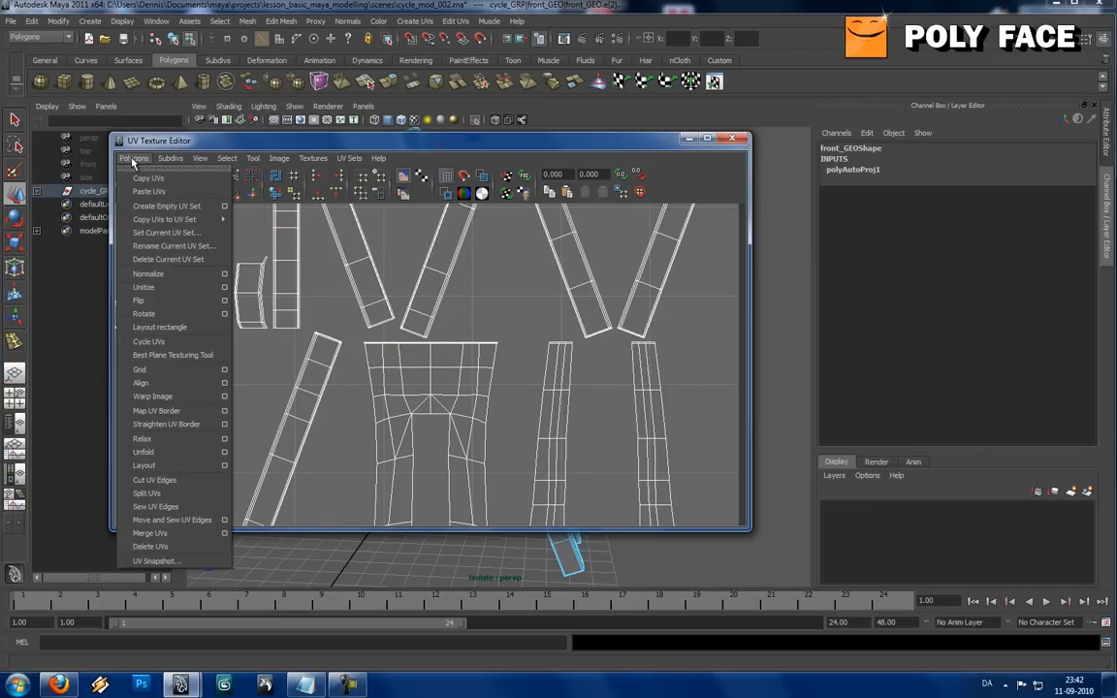
{"action": "left_click", "coordinate": [172, 520]}
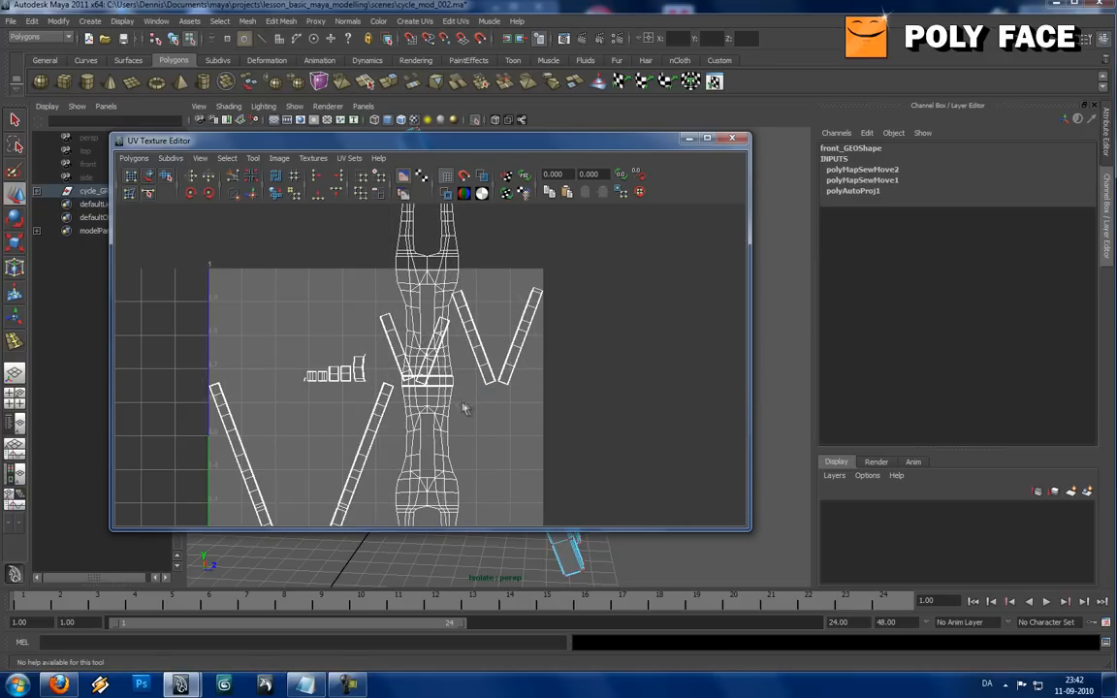
Expand the fork component selection to the whole sewn shell using To Shell.
{"action": "right_click", "coordinate": [451, 398]}
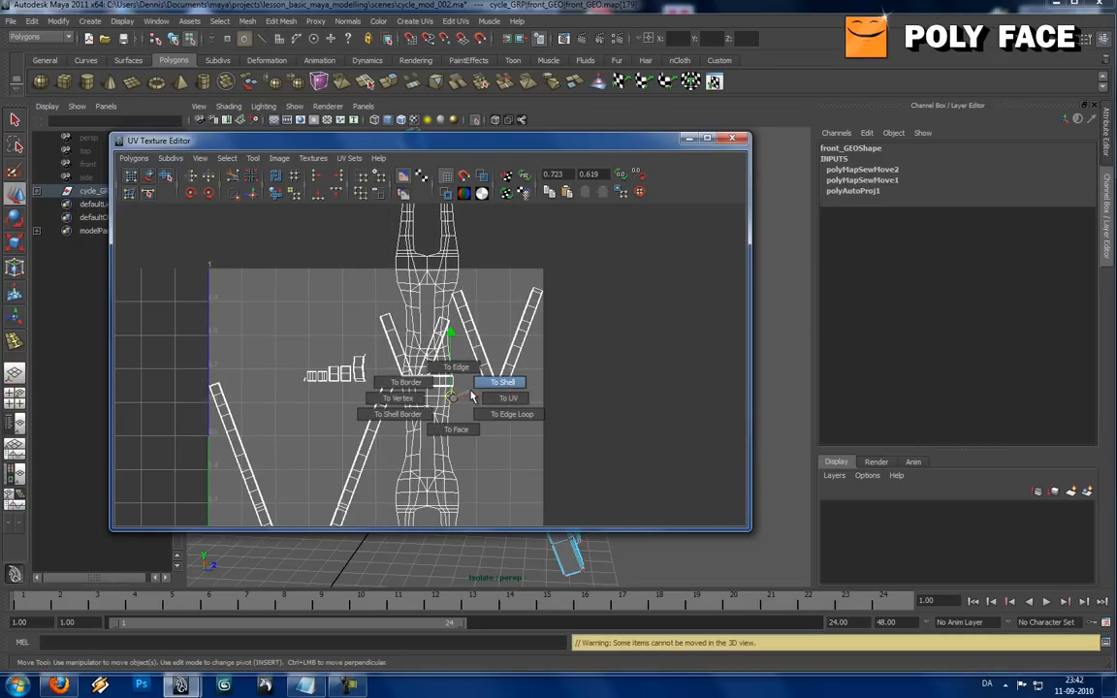
{"action": "left_click", "coordinate": [502, 381]}
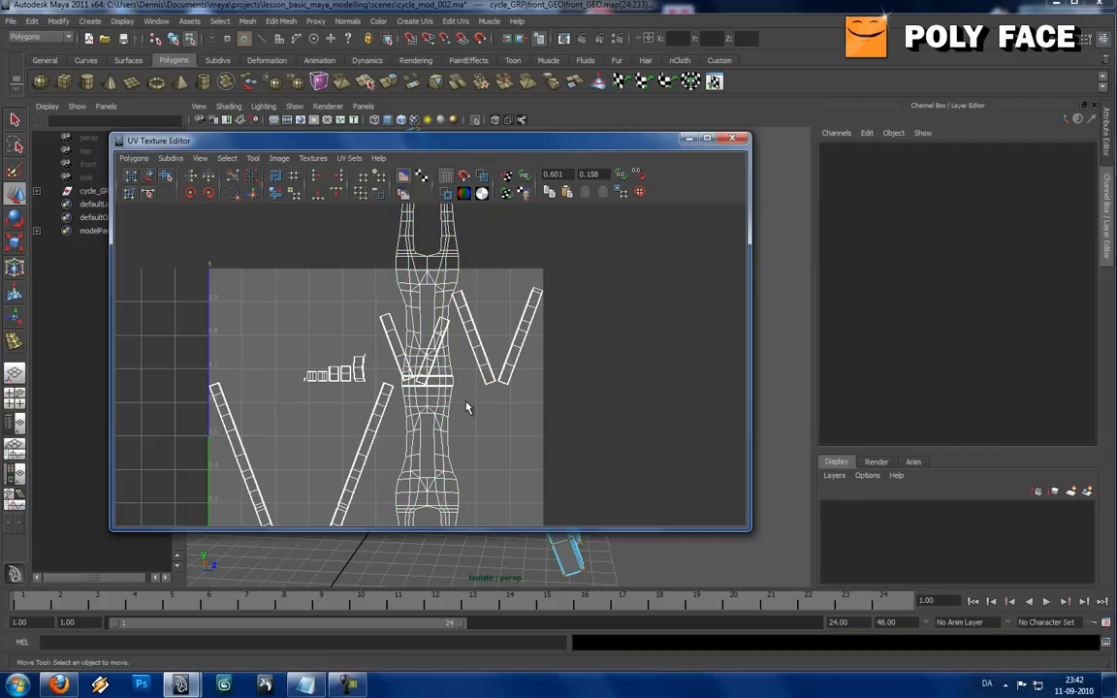
{"action": "left_click", "coordinate": [451, 395]}
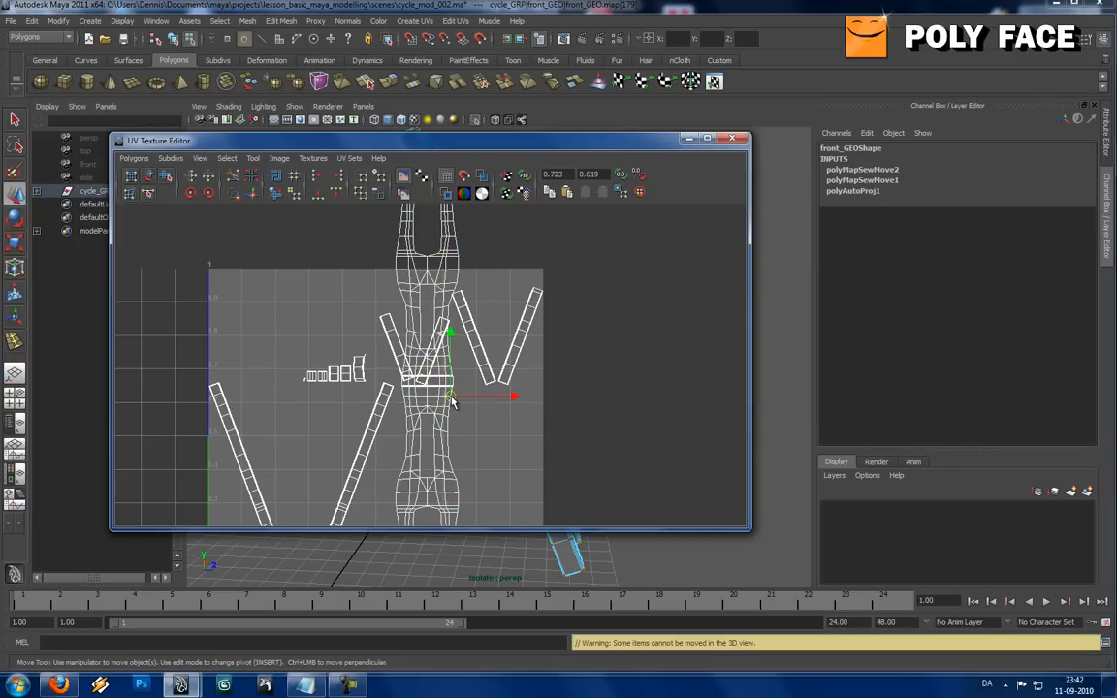
{"action": "right_click", "coordinate": [451, 396]}
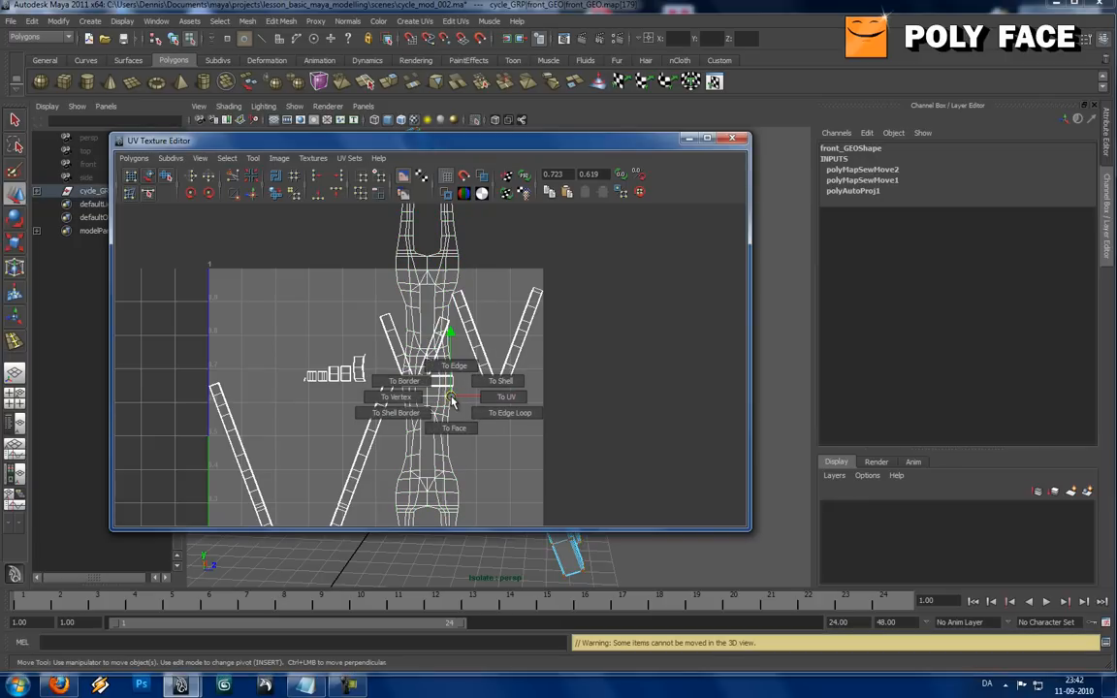
{"action": "mouse_move", "coordinate": [500, 380]}
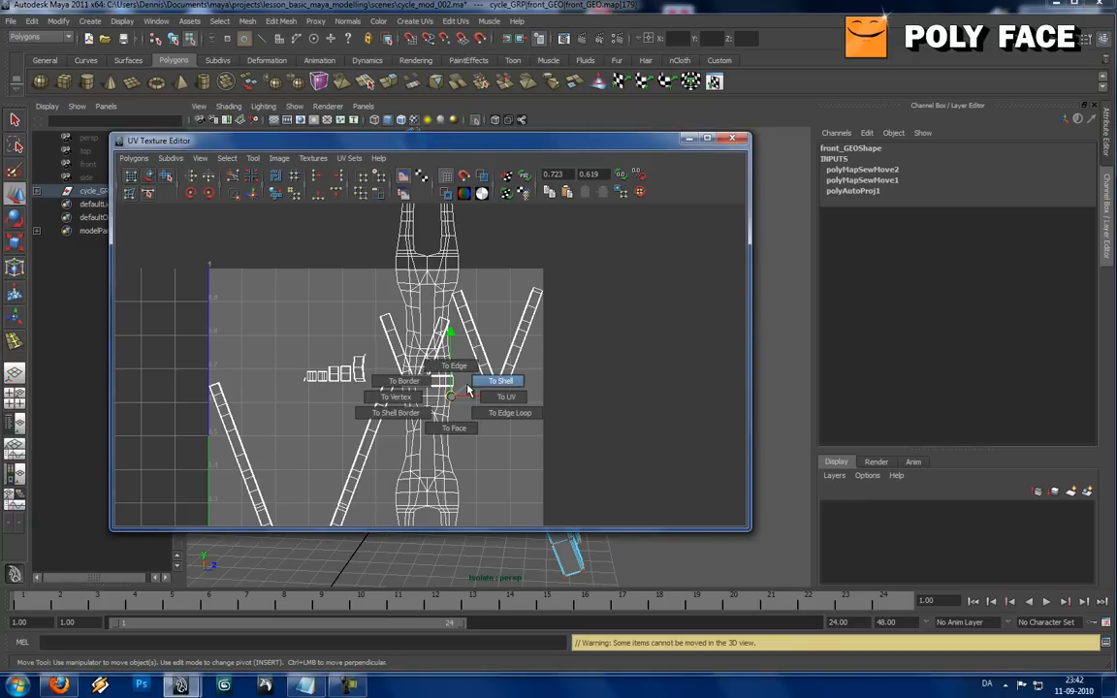
{"action": "left_click", "coordinate": [499, 381]}
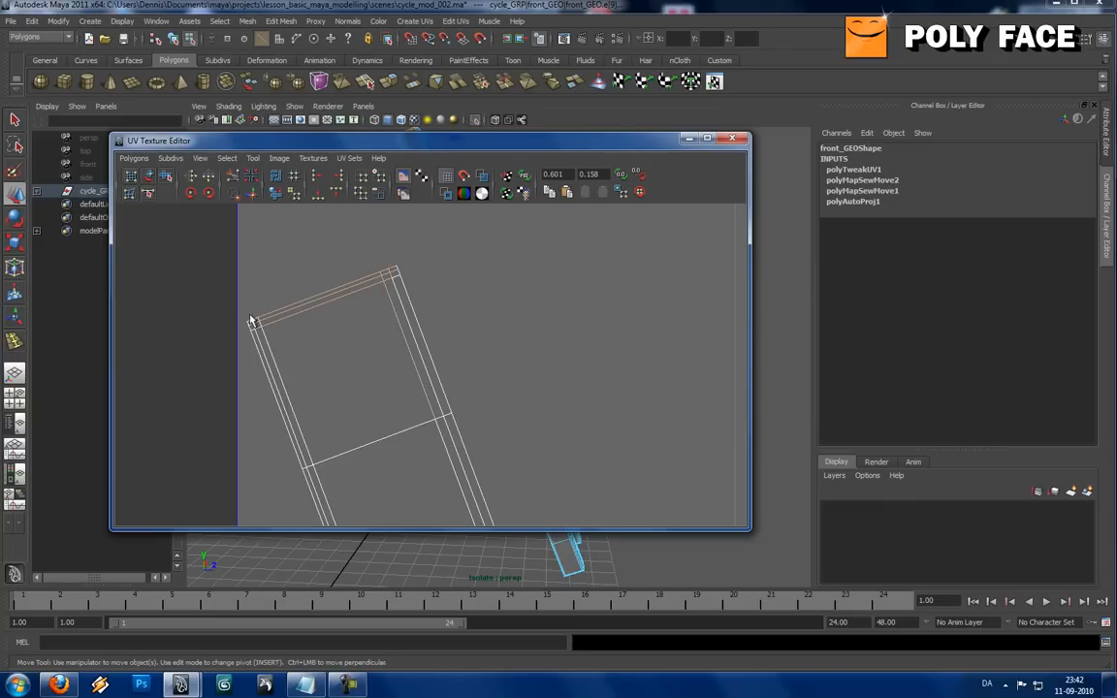
Sew two more sets of fork UV edges onto their matching shells.
{"action": "left_click", "coordinate": [171, 158]}
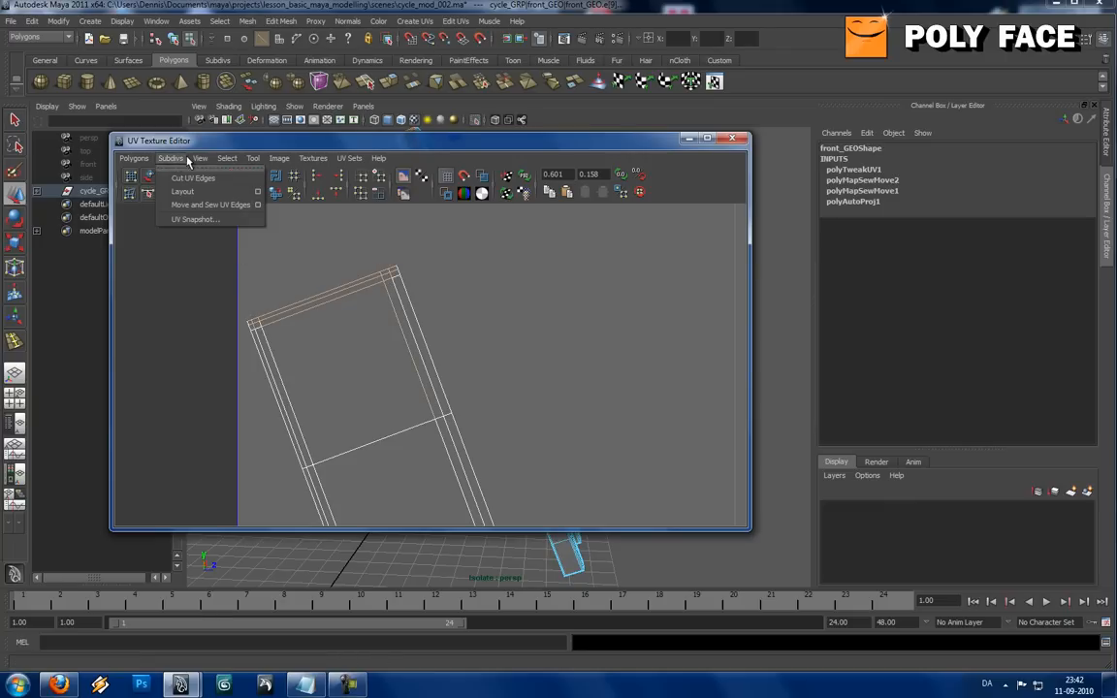
{"action": "mouse_move", "coordinate": [208, 205]}
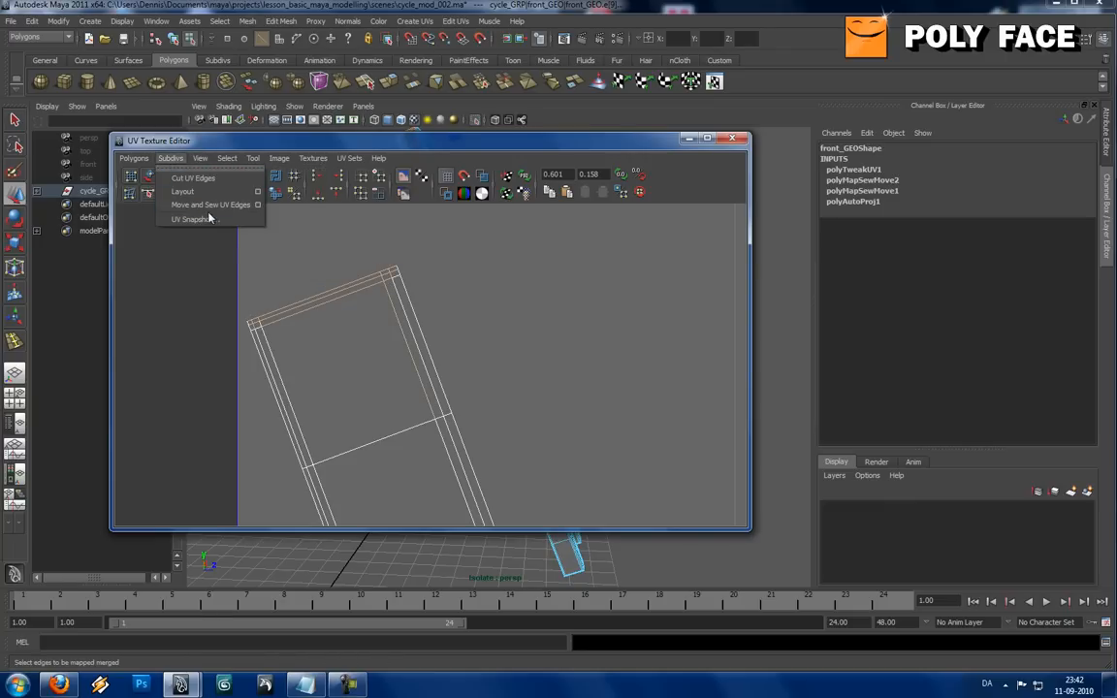
{"action": "left_click", "coordinate": [183, 192]}
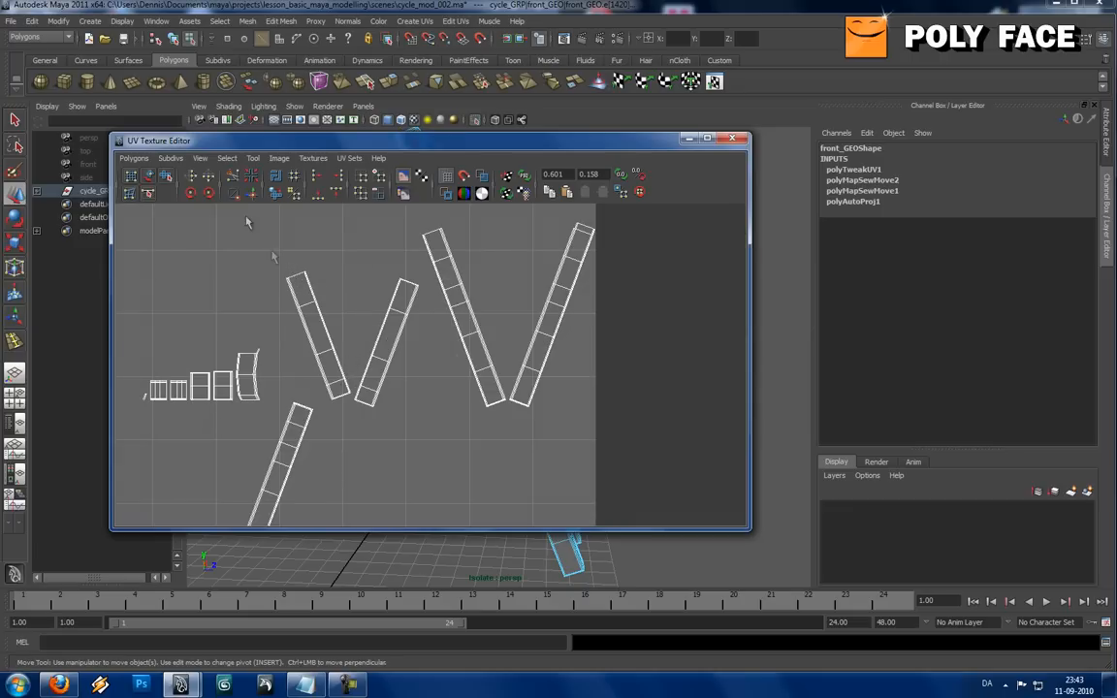
{"action": "left_click", "coordinate": [170, 158]}
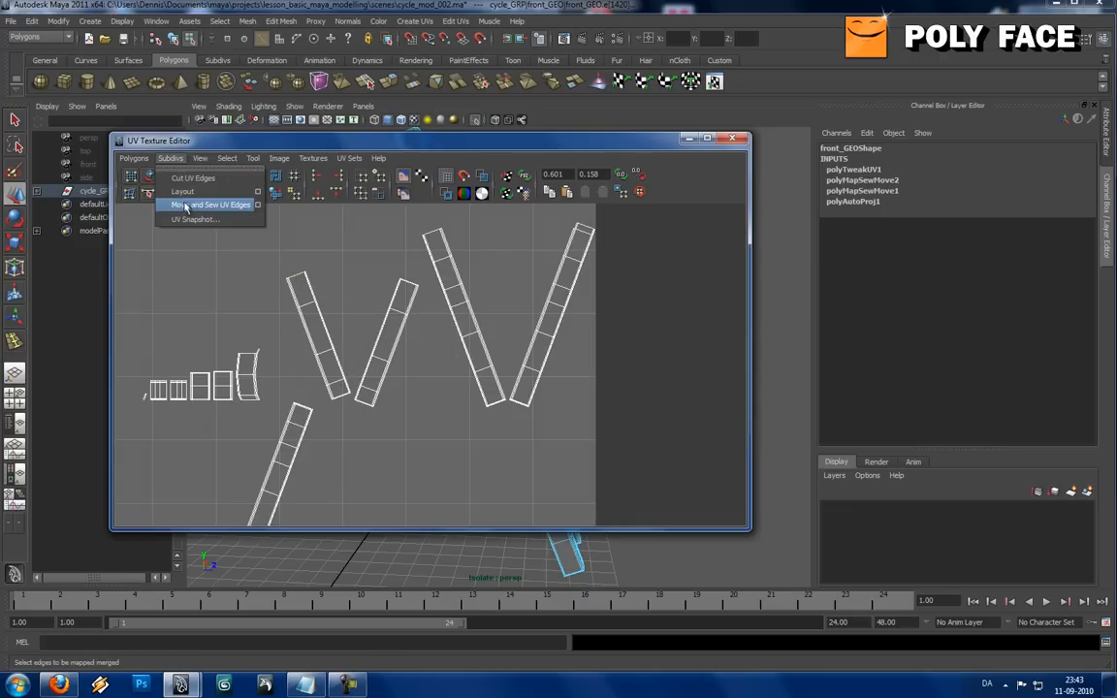
{"action": "left_click", "coordinate": [207, 205]}
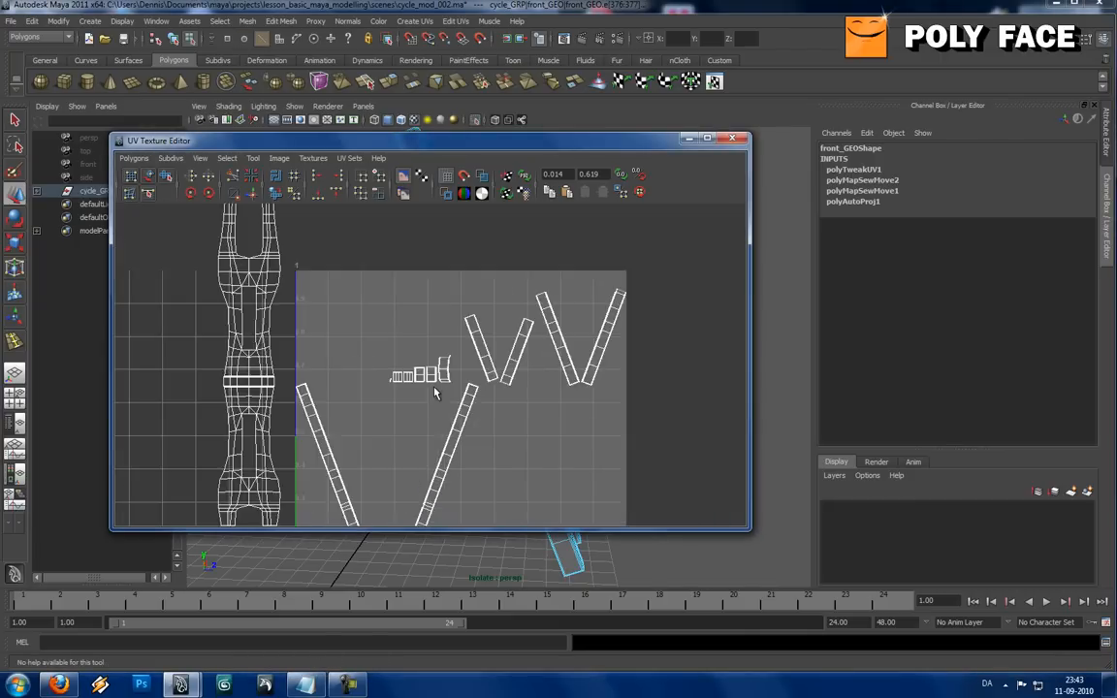
Apply another Polygons UV command, then clear the selection and close the UV Texture Editor.
{"action": "left_click", "coordinate": [134, 159]}
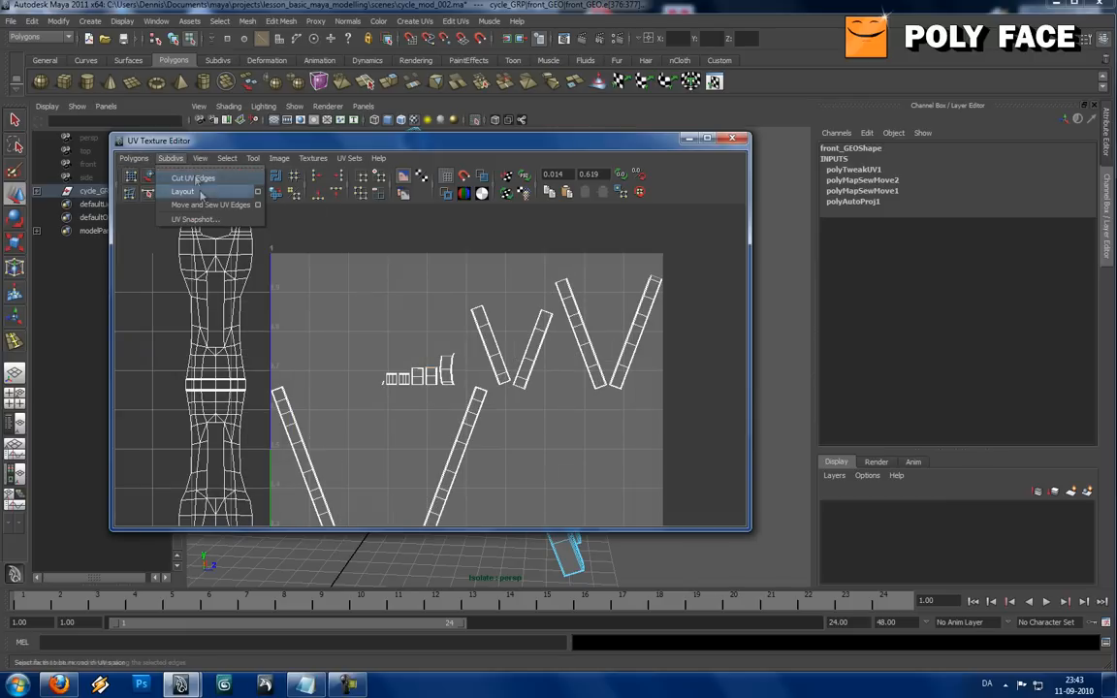
{"action": "left_click", "coordinate": [193, 178]}
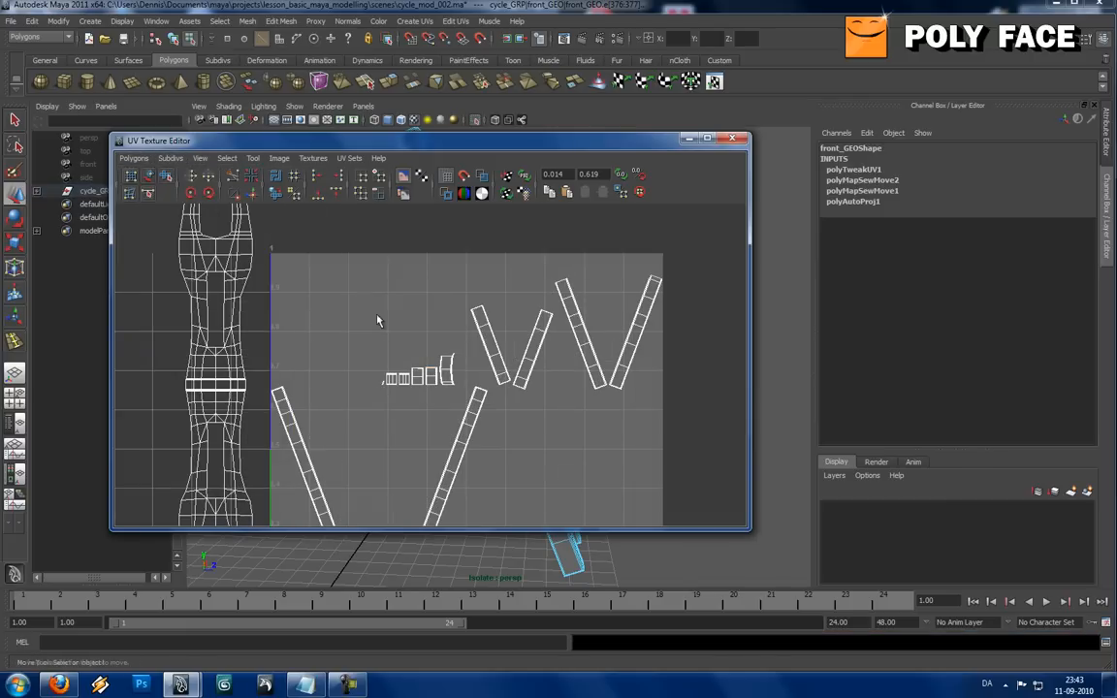
{"action": "left_click", "coordinate": [732, 138]}
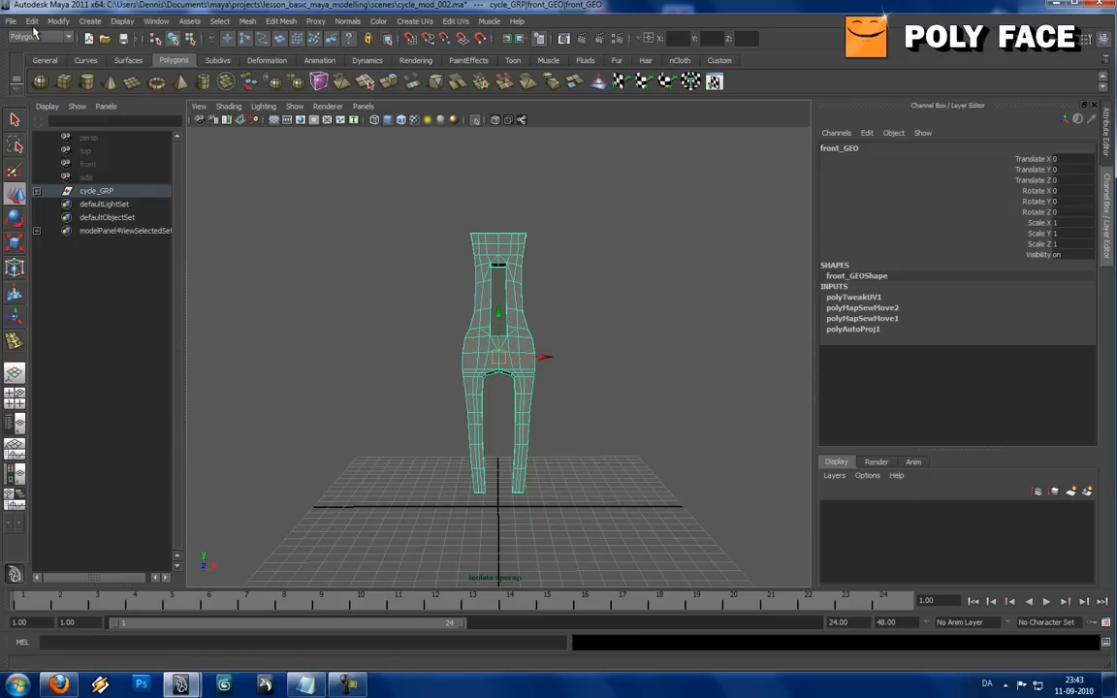
Delete front_GEO's construction history and reopen the UV Texture Editor.
{"action": "left_click", "coordinate": [58, 20]}
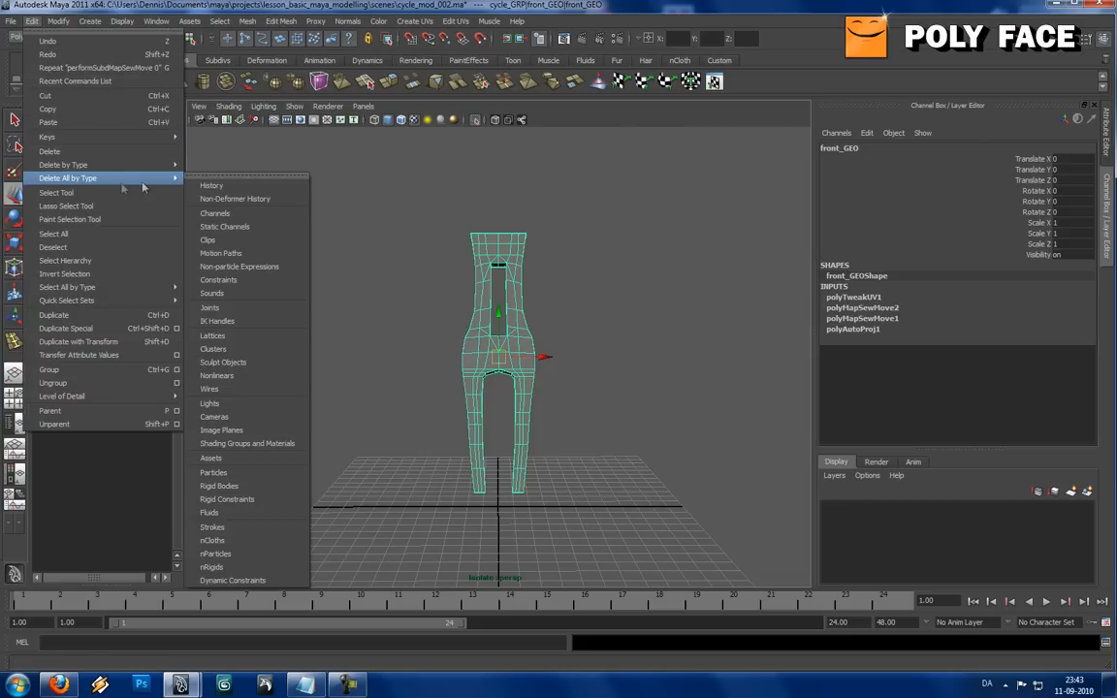
{"action": "left_click", "coordinate": [245, 21]}
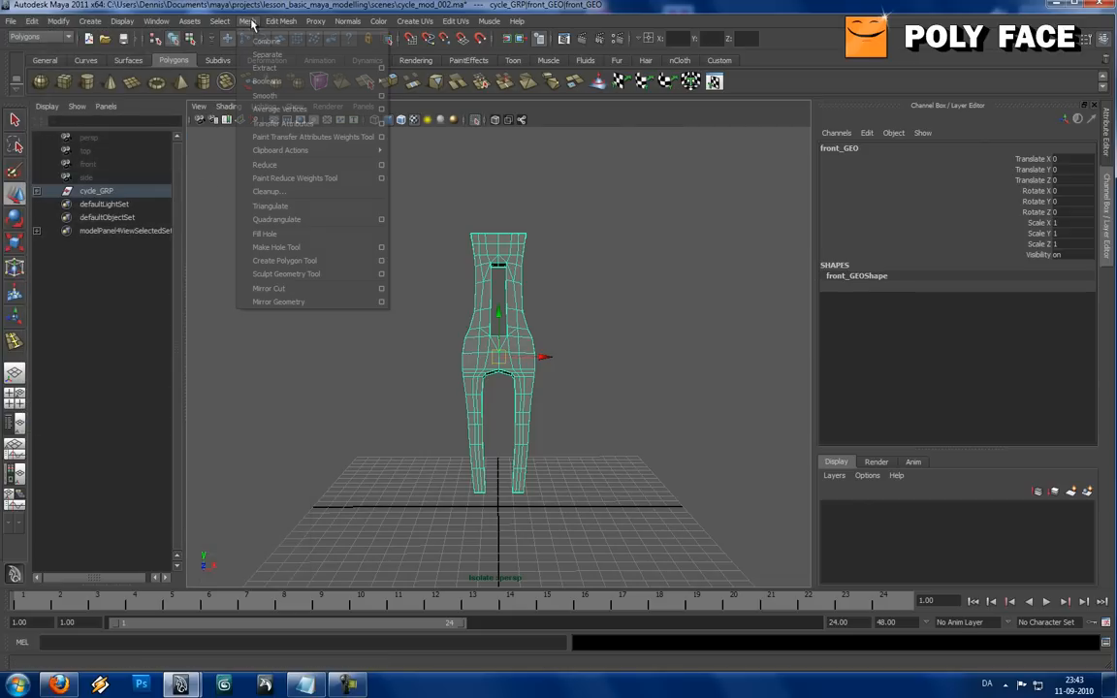
{"action": "left_click", "coordinate": [156, 20]}
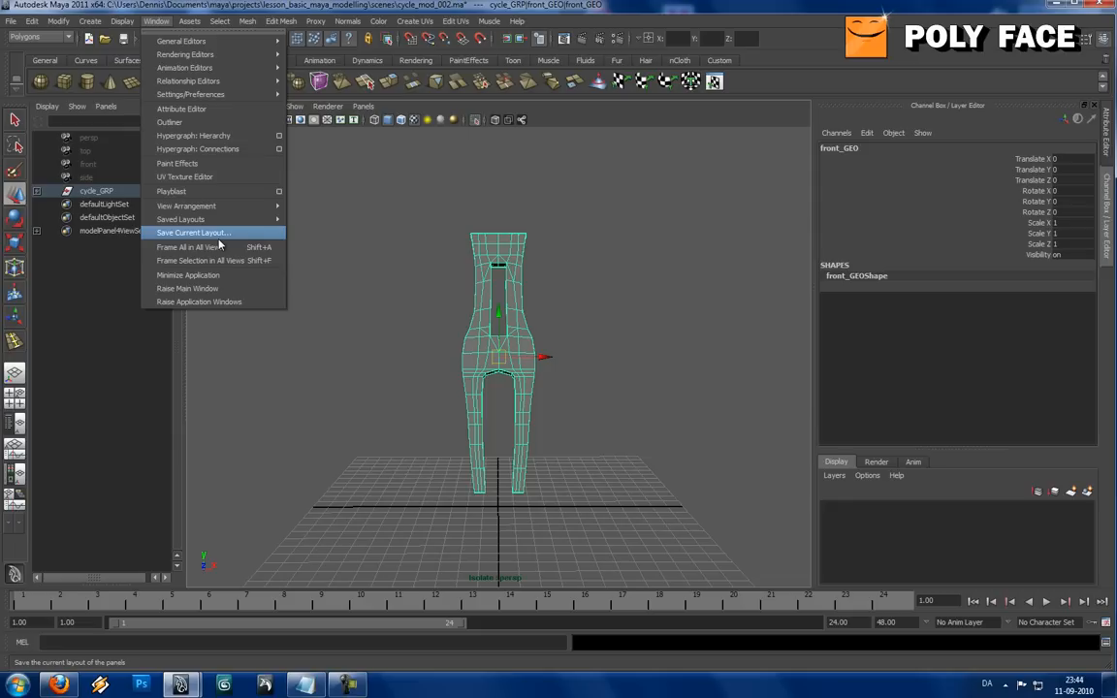
{"action": "mouse_move", "coordinate": [186, 206]}
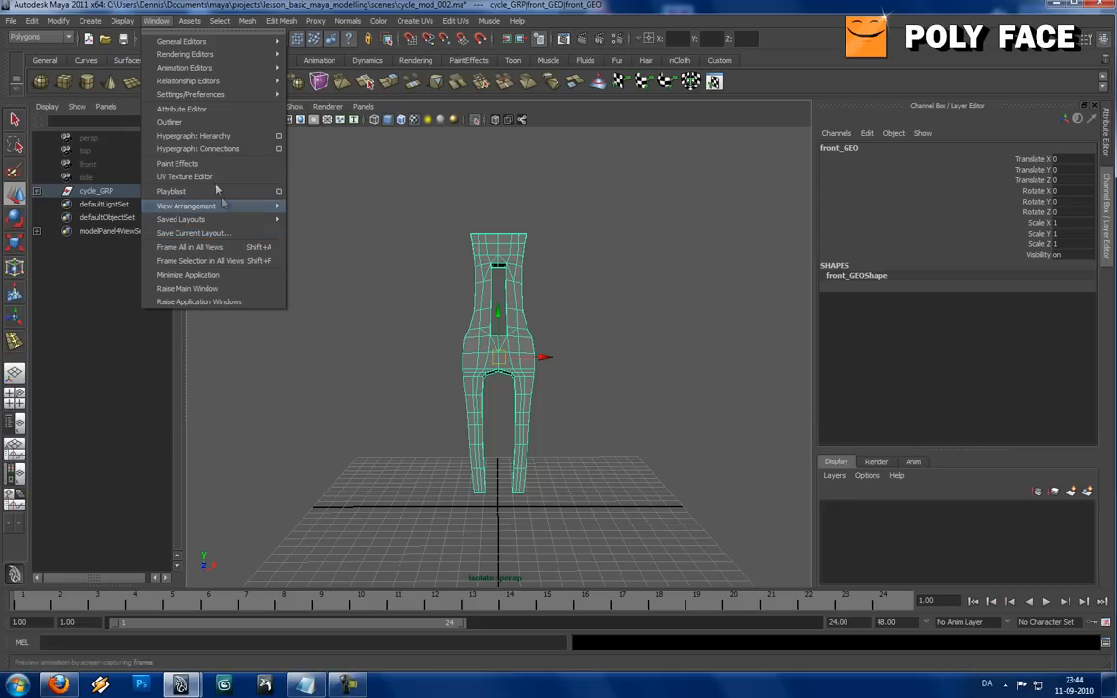
{"action": "left_click", "coordinate": [185, 176]}
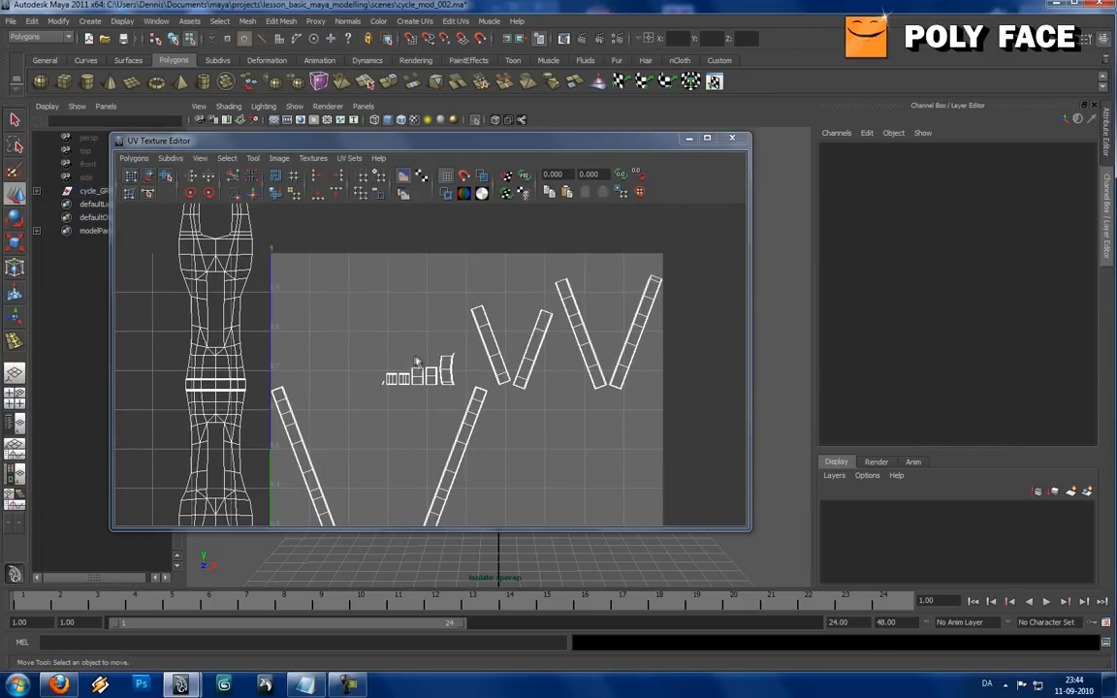
Select the small fork UV pieces and bring up the Polygons UV menu.
{"action": "left_click", "coordinate": [417, 372]}
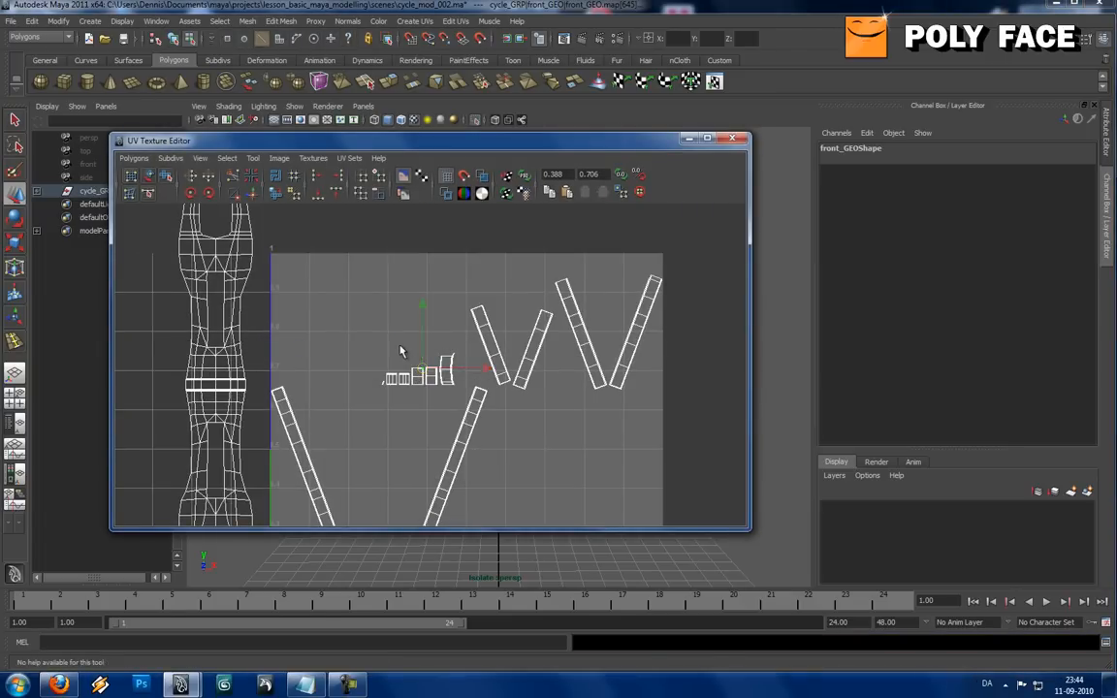
{"action": "left_click", "coordinate": [227, 158]}
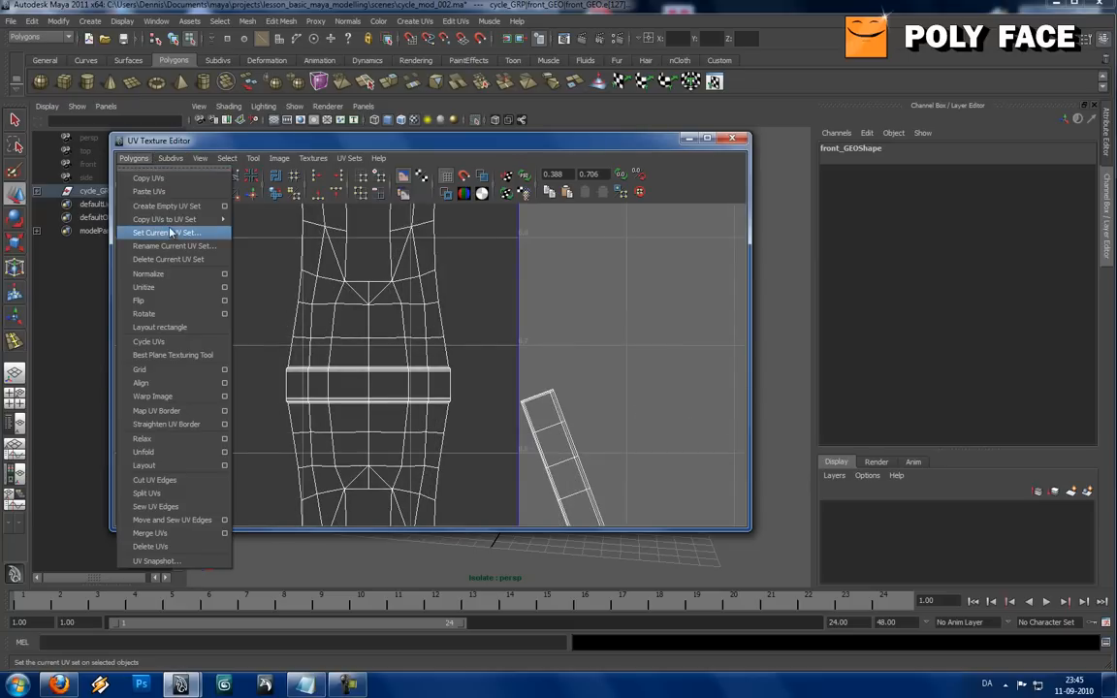
{"action": "mouse_move", "coordinate": [156, 480]}
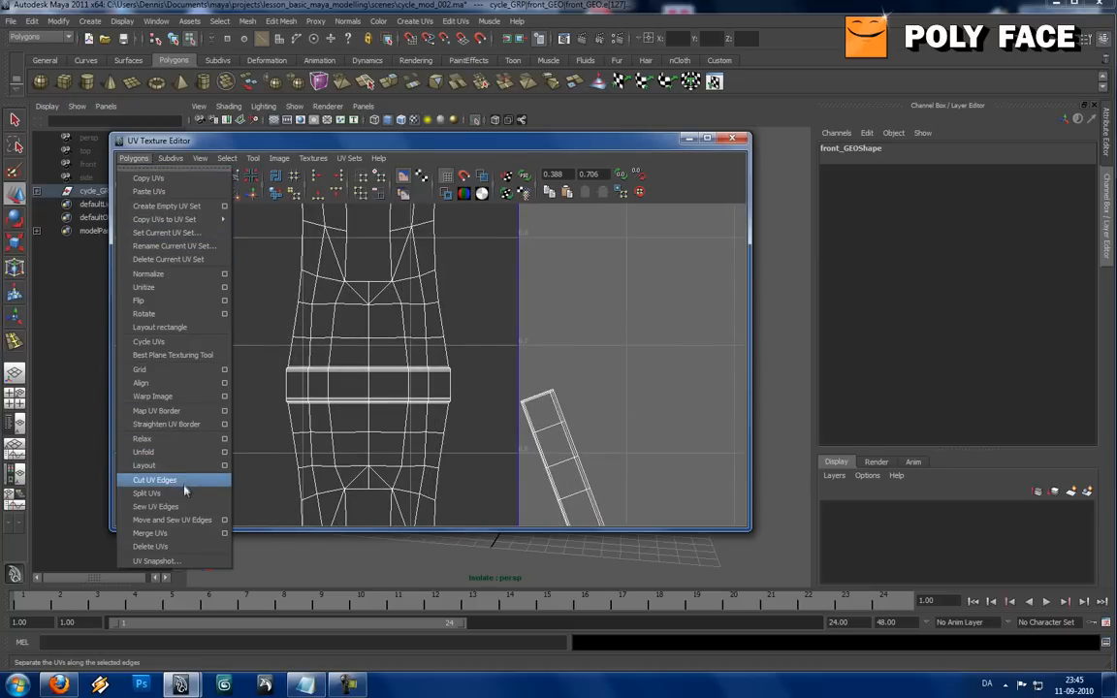
Cut the fork strip's UV edges, drag the detached piece left, and minimize the editor.
{"action": "left_click", "coordinate": [155, 480]}
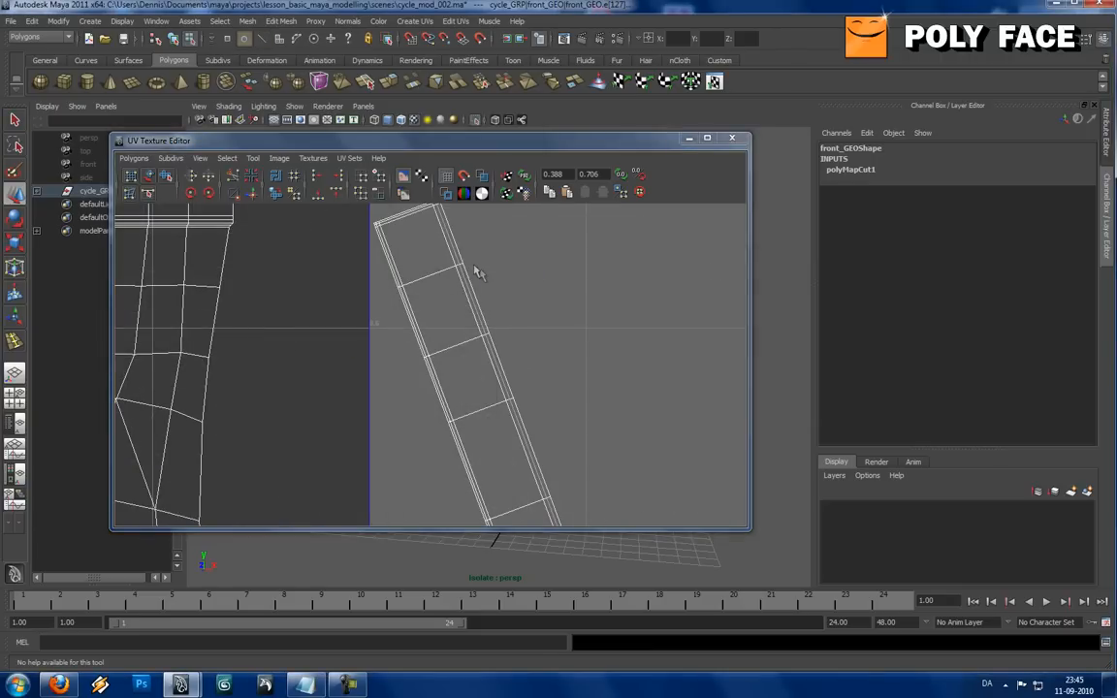
{"action": "right_click", "coordinate": [466, 265]}
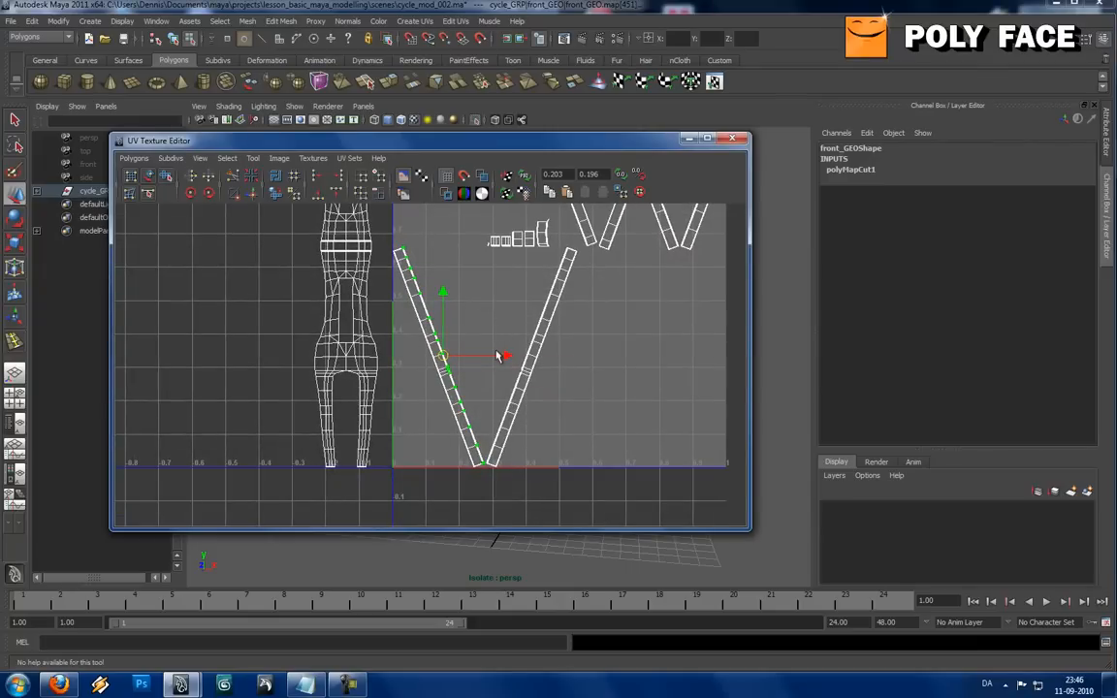
{"action": "left_click_drag", "start_coordinate": [504, 355], "coordinate": [309, 362]}
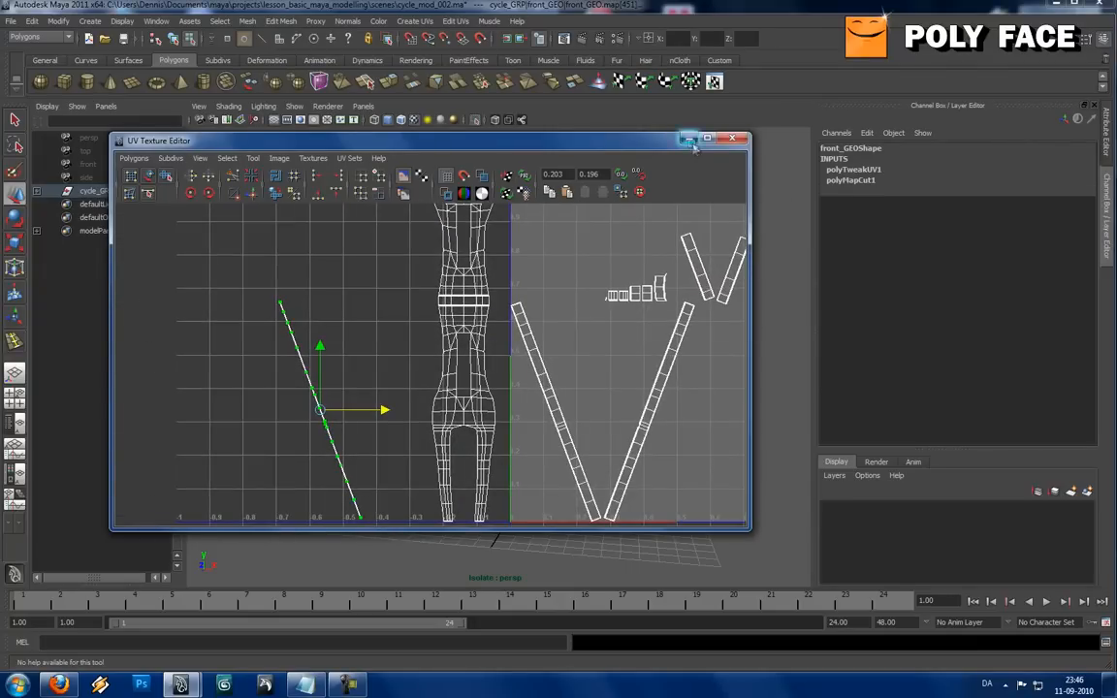
{"action": "left_click", "coordinate": [732, 140]}
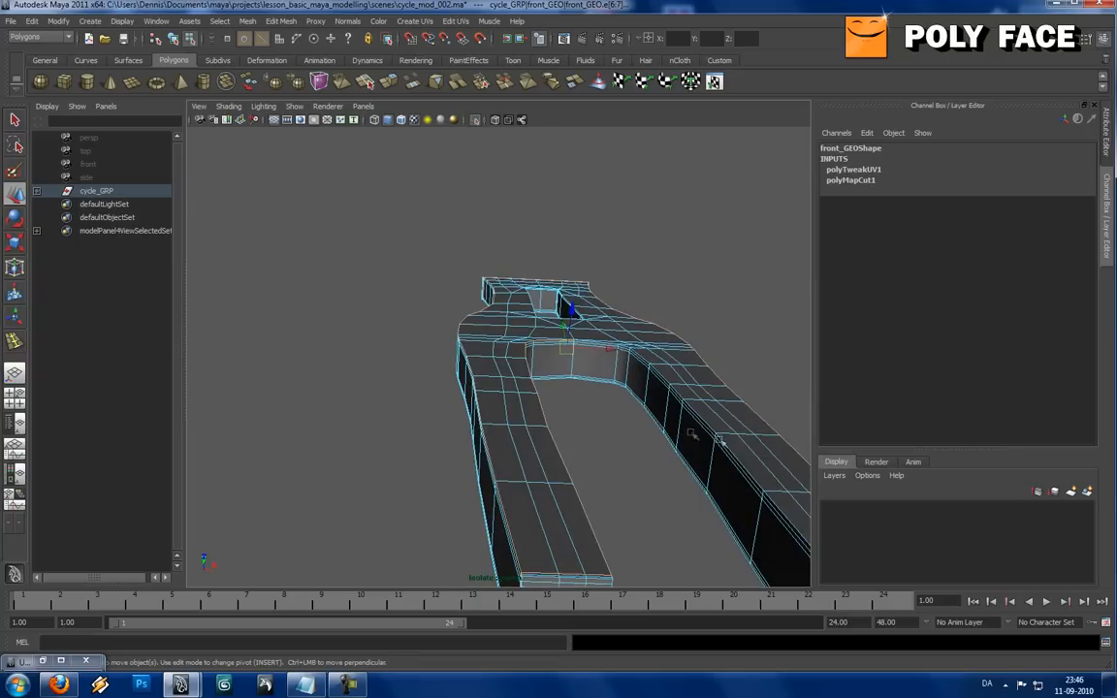
{"action": "mouse_move", "coordinate": [669, 434]}
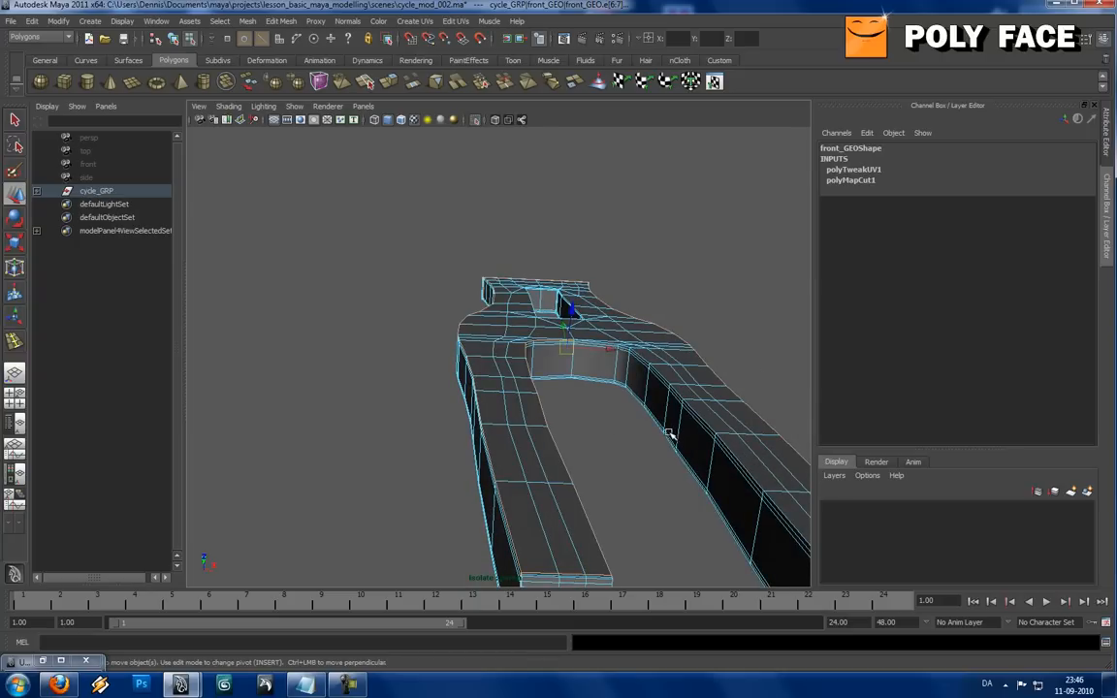
{"action": "mouse_move", "coordinate": [728, 439]}
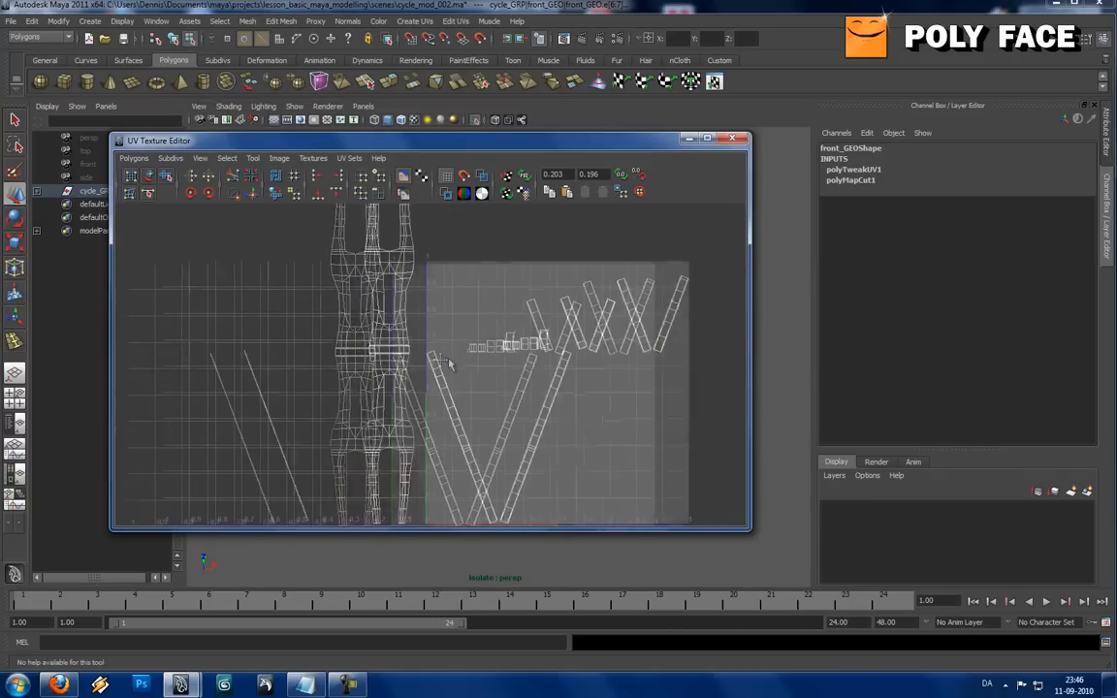
{"action": "left_click", "coordinate": [171, 158]}
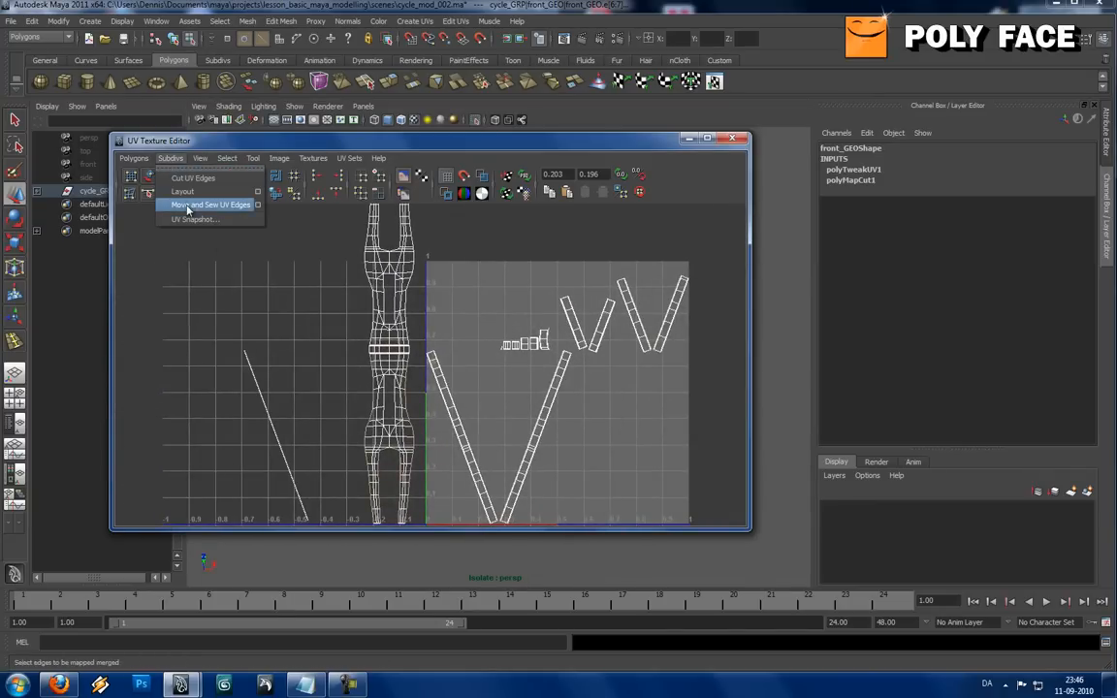
{"action": "left_click", "coordinate": [210, 205]}
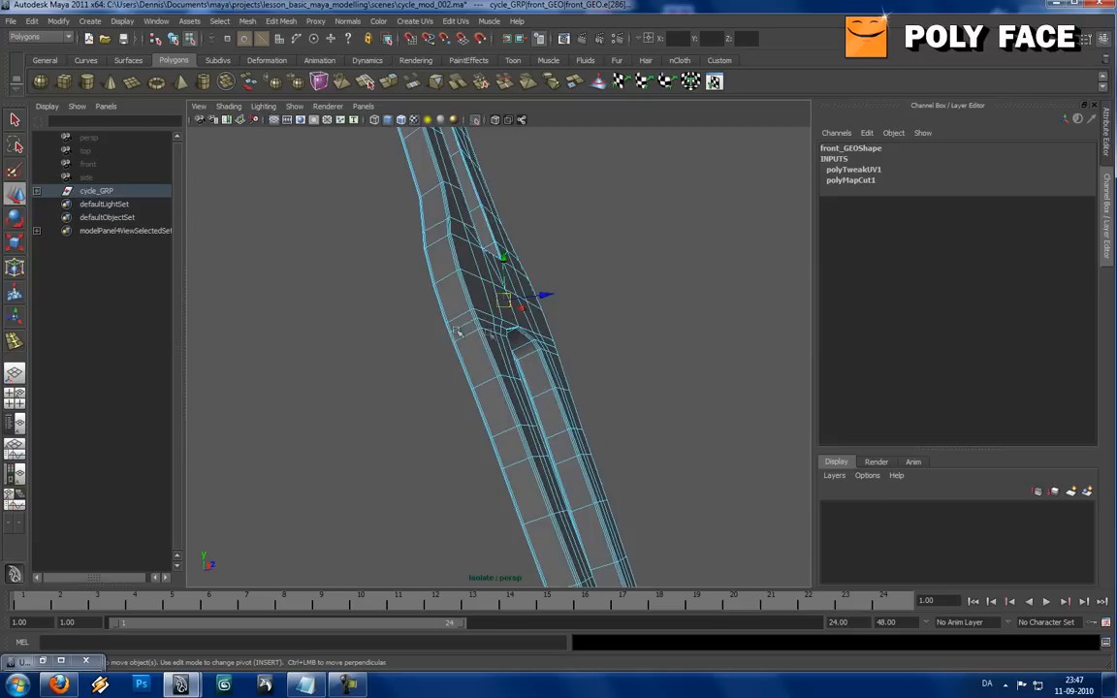
{"action": "right_click", "coordinate": [482, 330]}
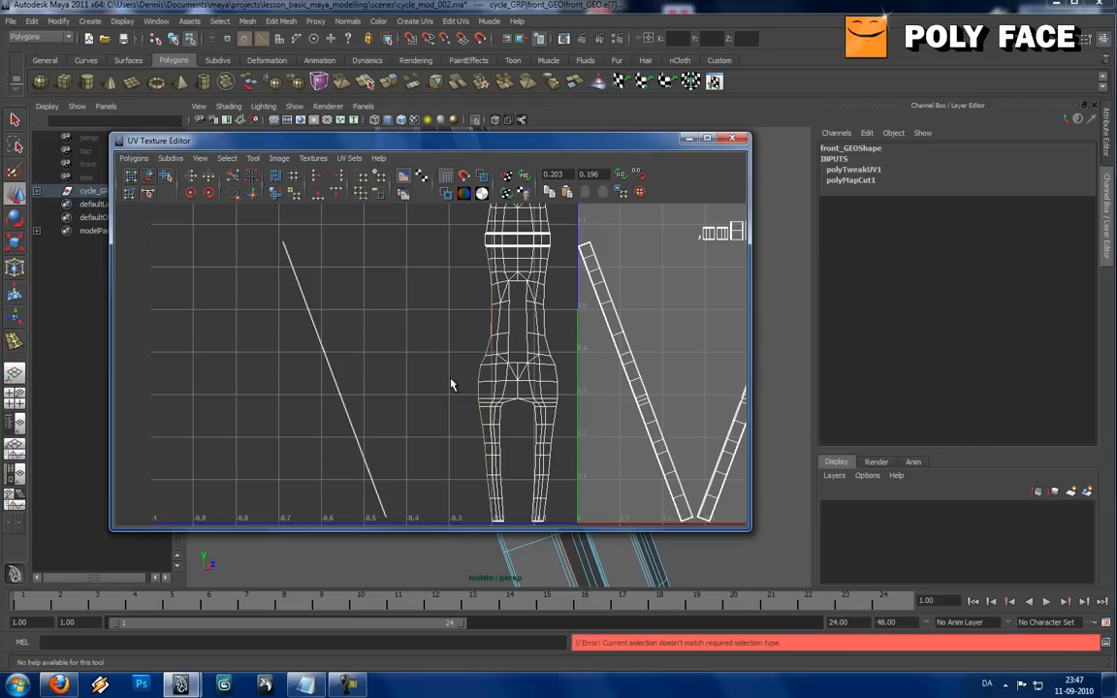
{"action": "left_click", "coordinate": [170, 158]}
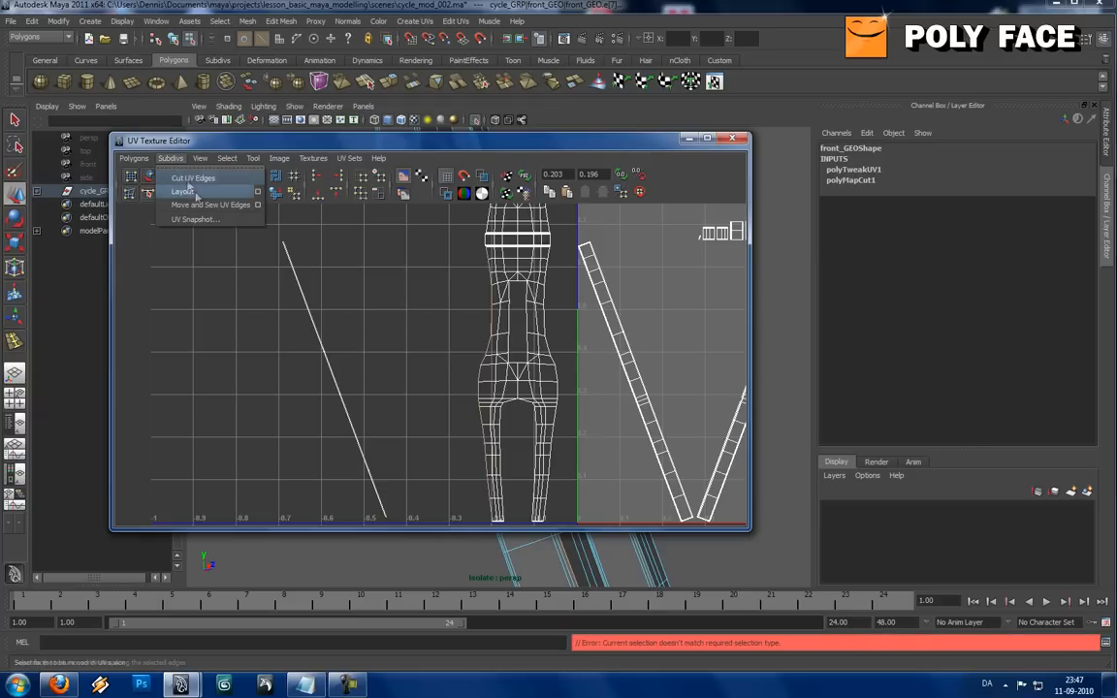
{"action": "left_click", "coordinate": [183, 191]}
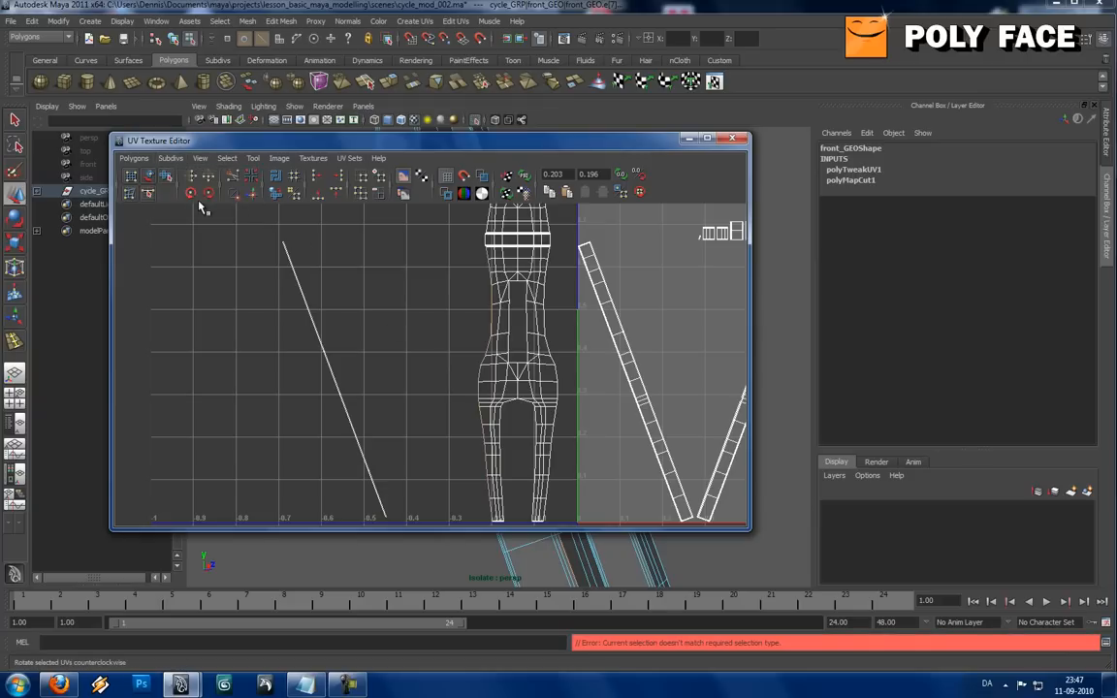